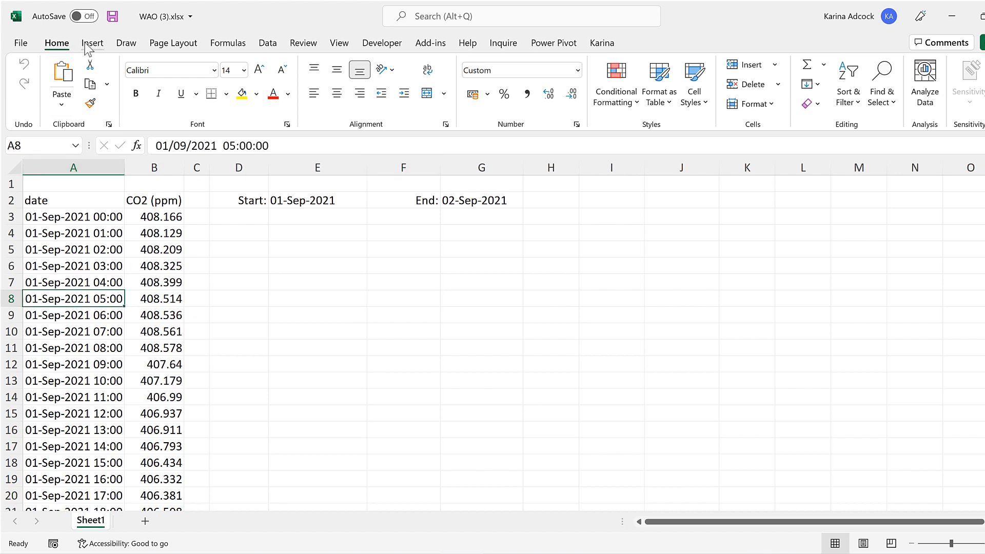
# Insert a markers-only scatter chart of CO2 (ppm) against date from the selected data.
pyautogui.click(417, 104)
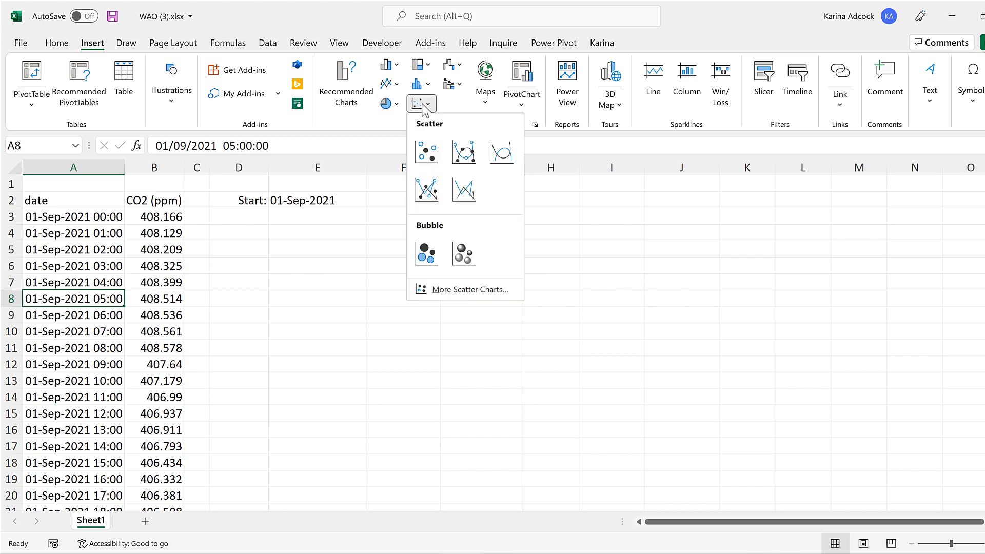
pyautogui.click(425, 151)
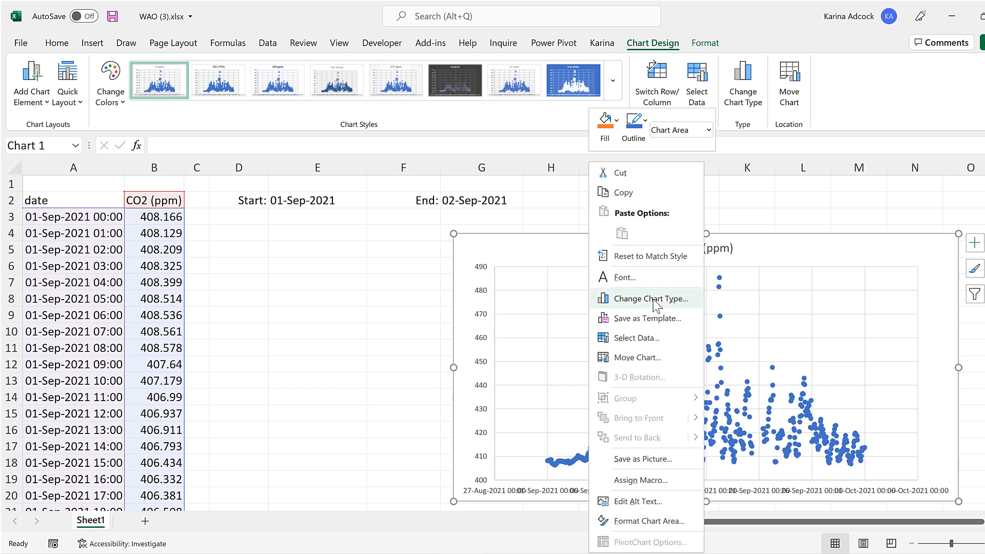
# Keep the chart as an X Y (Scatter) type through Change Chart Type.
pyautogui.click(653, 298)
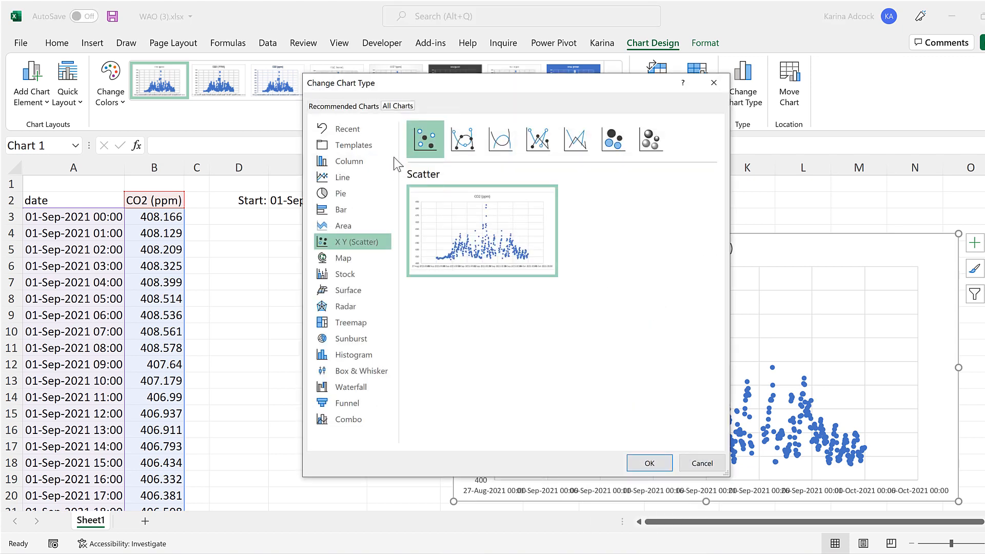
pyautogui.click(354, 144)
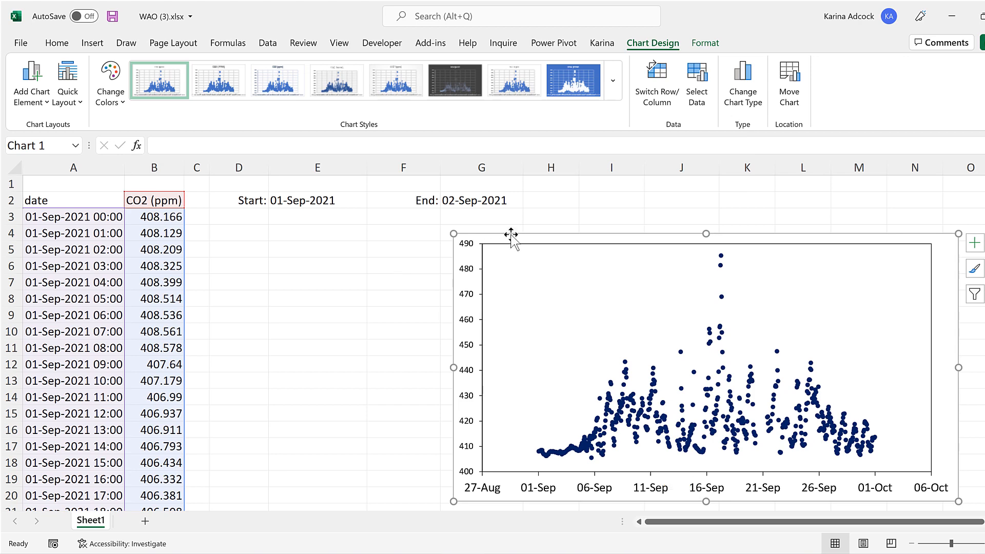
# Edit the CO2 (ppm) series in Select Data and copy its X-values reference.
pyautogui.rightClick(512, 234)
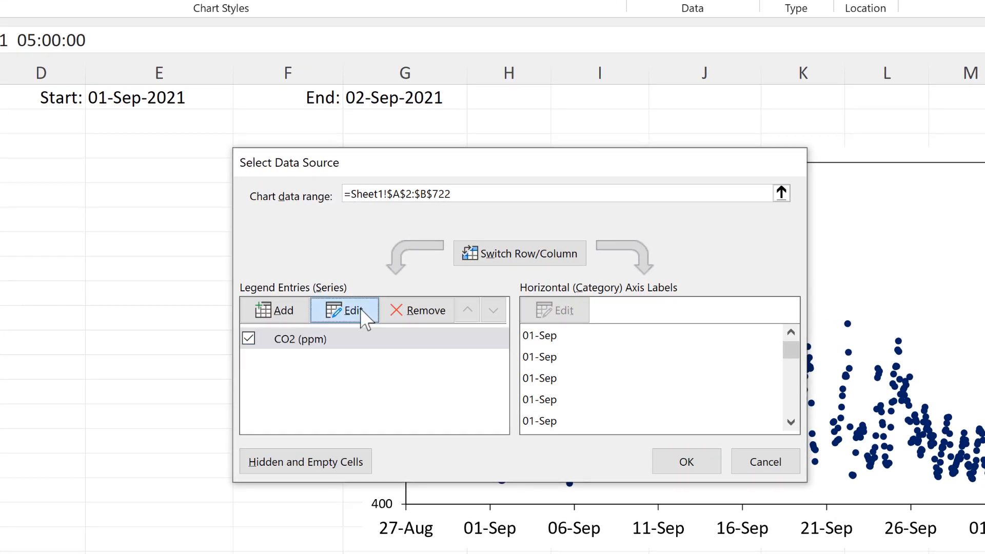
pyautogui.click(345, 310)
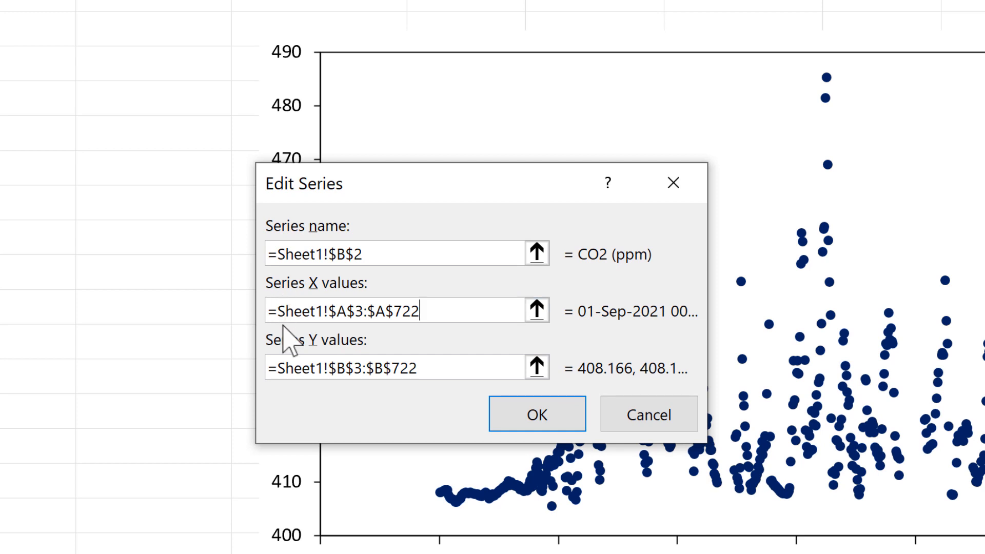
pyautogui.moveTo(333, 342)
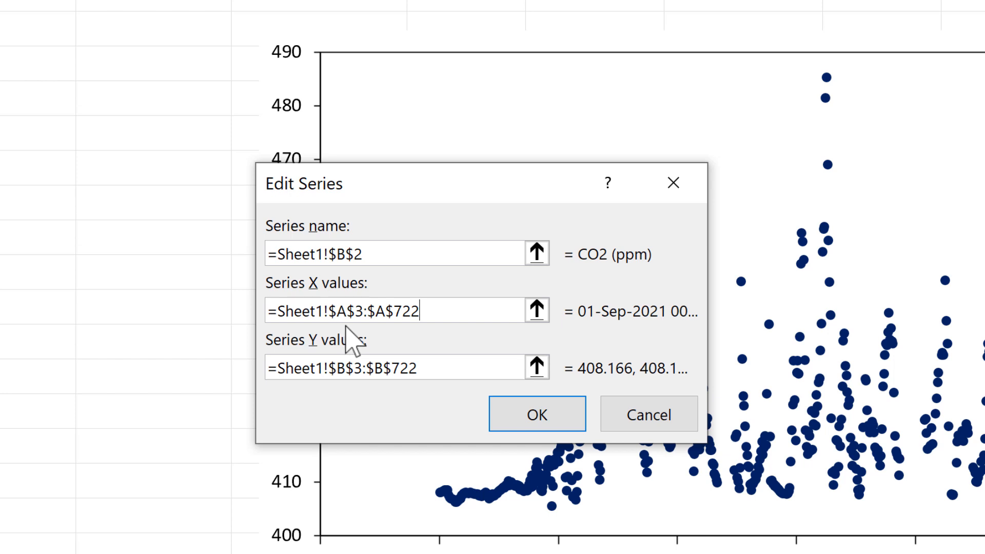
pyautogui.moveTo(376, 345)
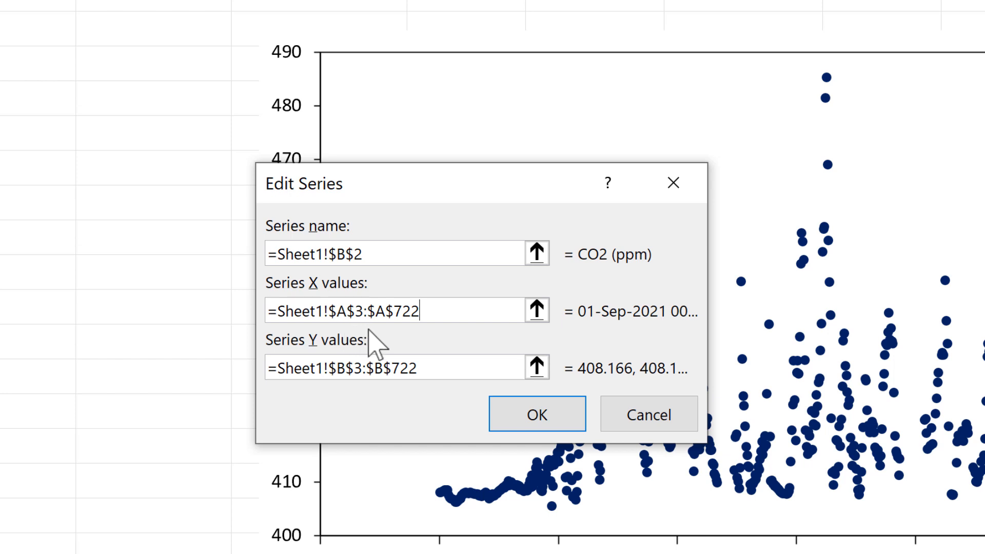
pyautogui.moveTo(418, 344)
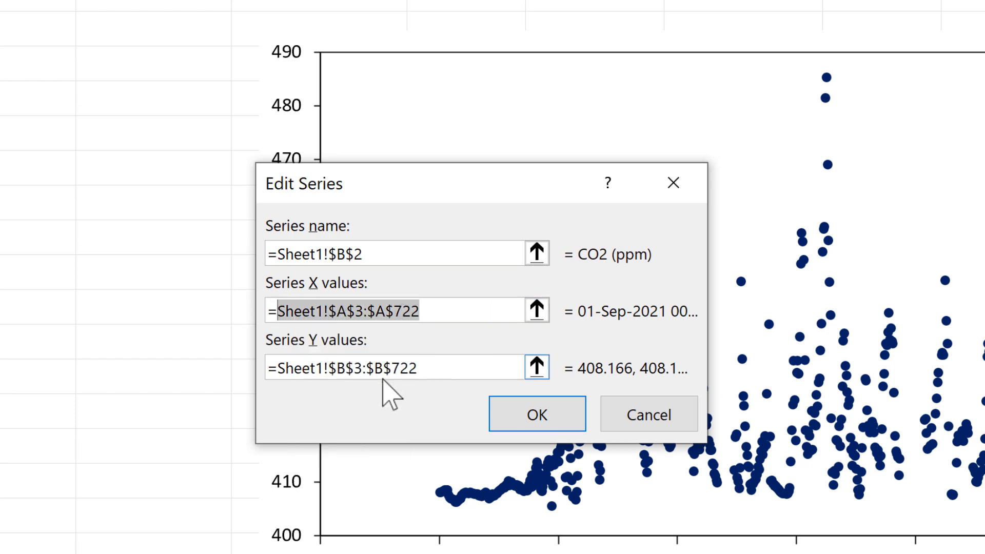
pyautogui.click(538, 415)
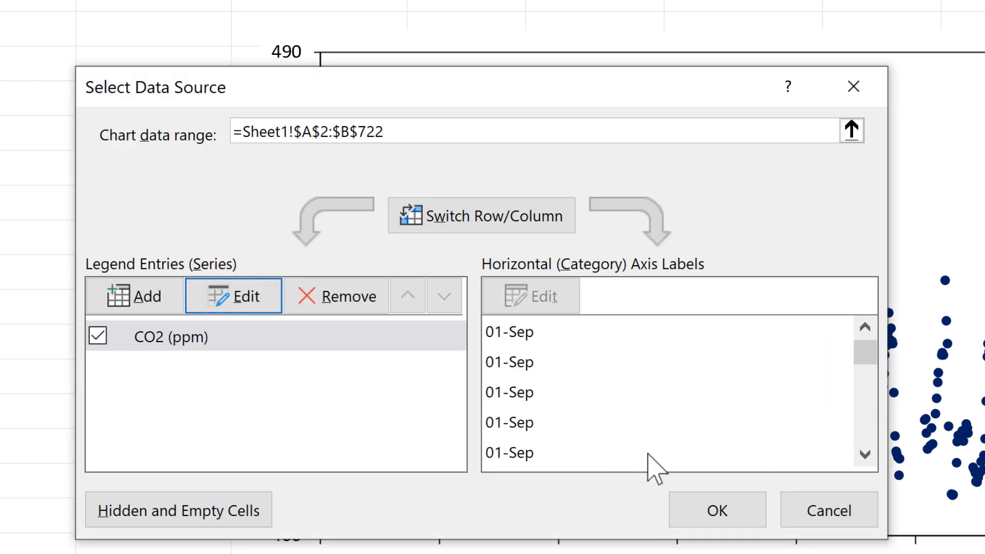
# Close Select Data Source and paste Sheet1!$A$3:$A$722 into cell E5.
pyautogui.click(716, 510)
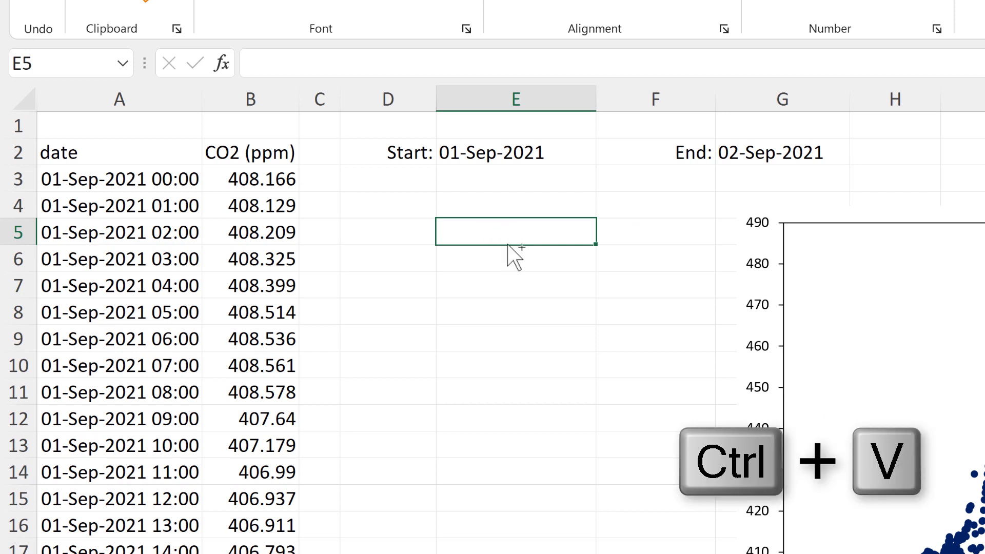
pyautogui.press('ctrl+v')
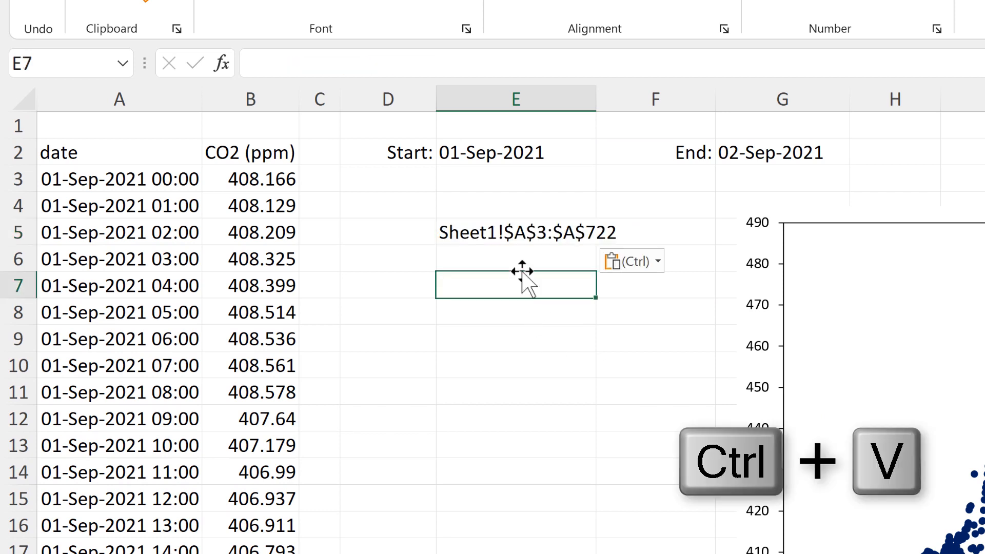
pyautogui.press('ctrl+v')
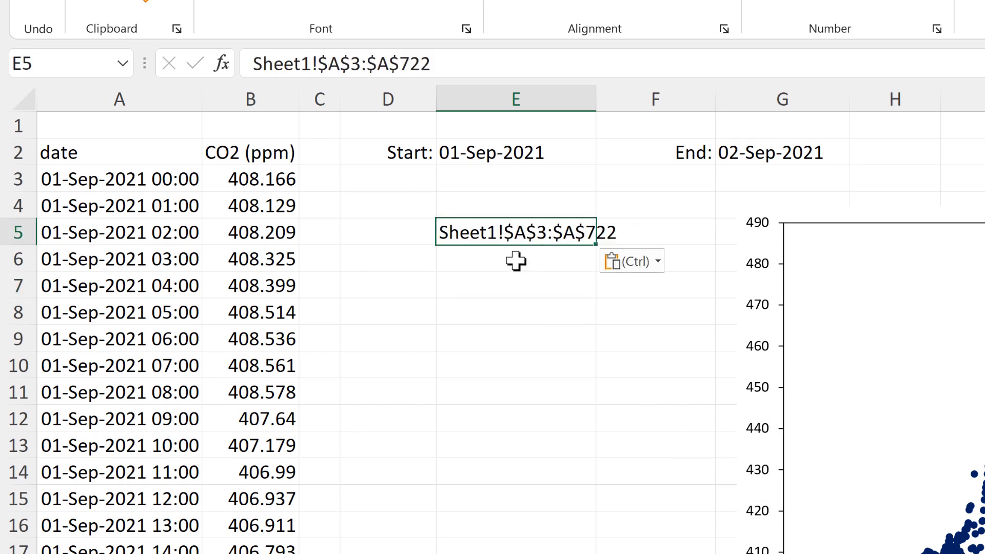
pyautogui.moveTo(553, 298)
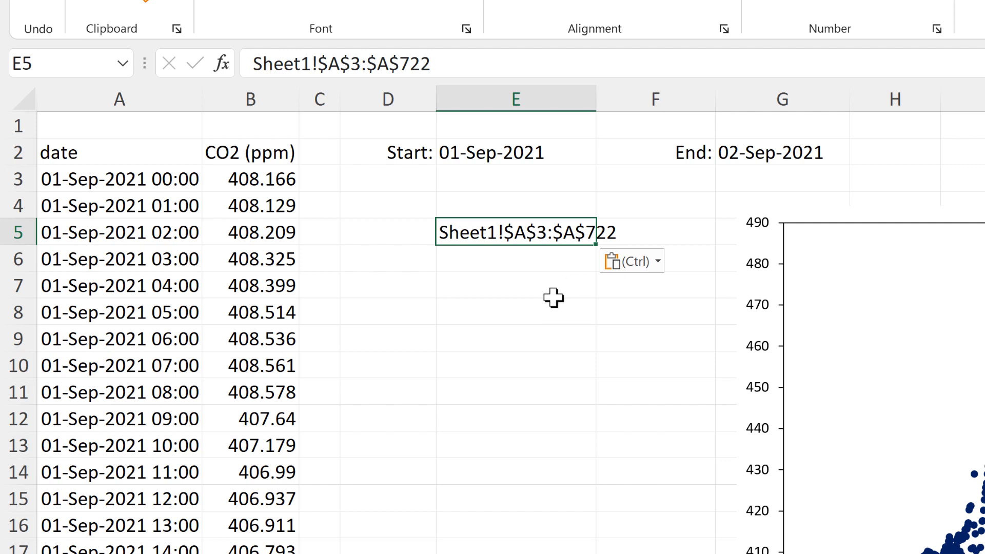
# Enter a MATCH formula in E3 looking up start date E2 in the date column.
pyautogui.click(516, 178)
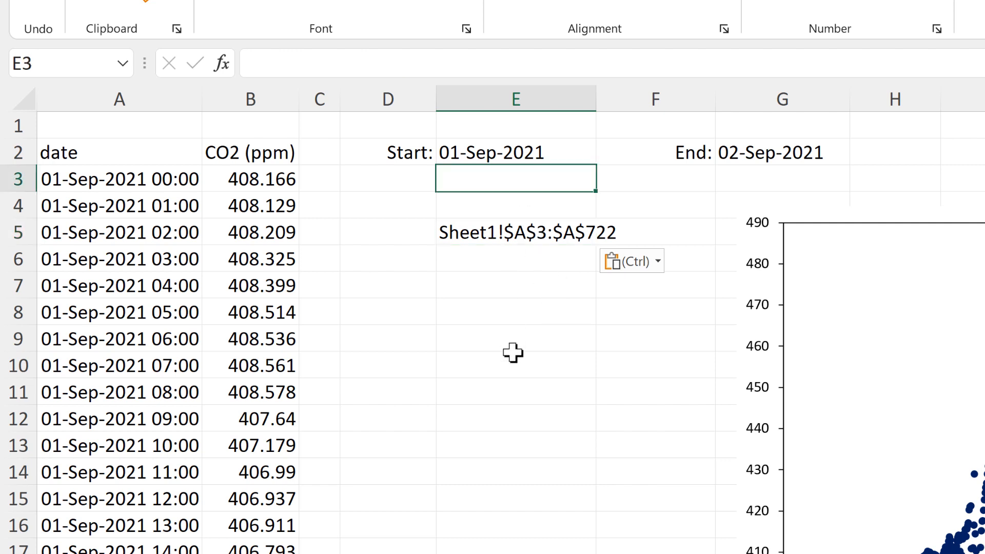
pyautogui.write('=m')
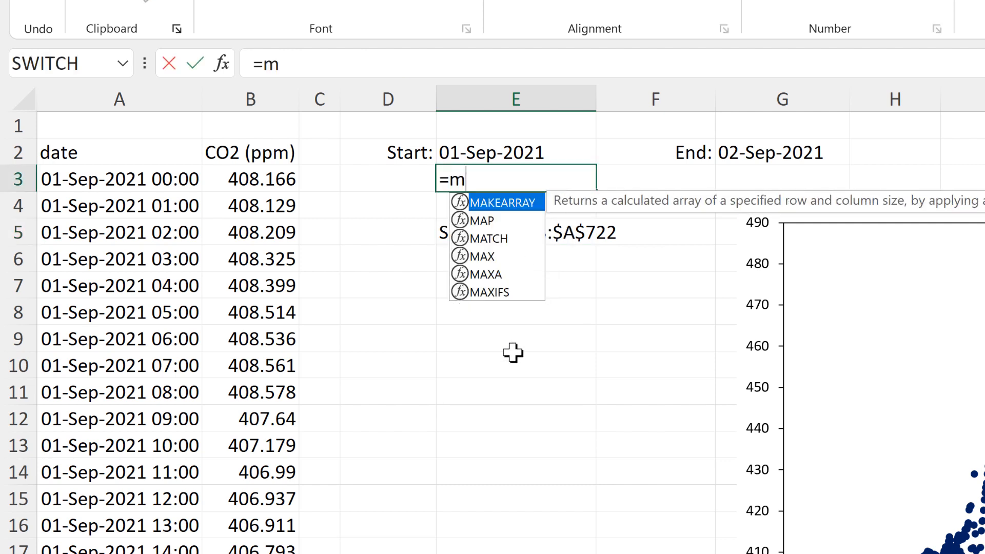
pyautogui.press('Tab')
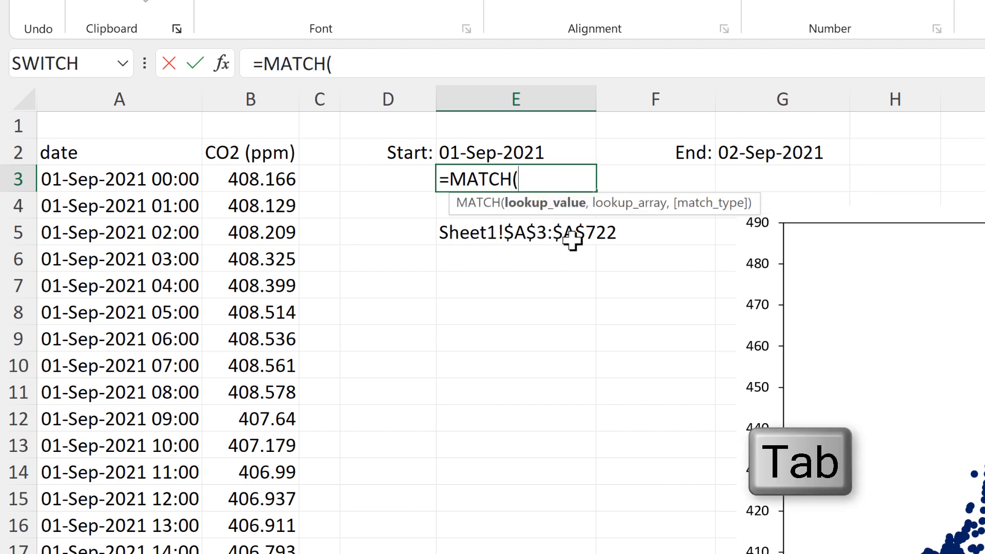
pyautogui.click(515, 152)
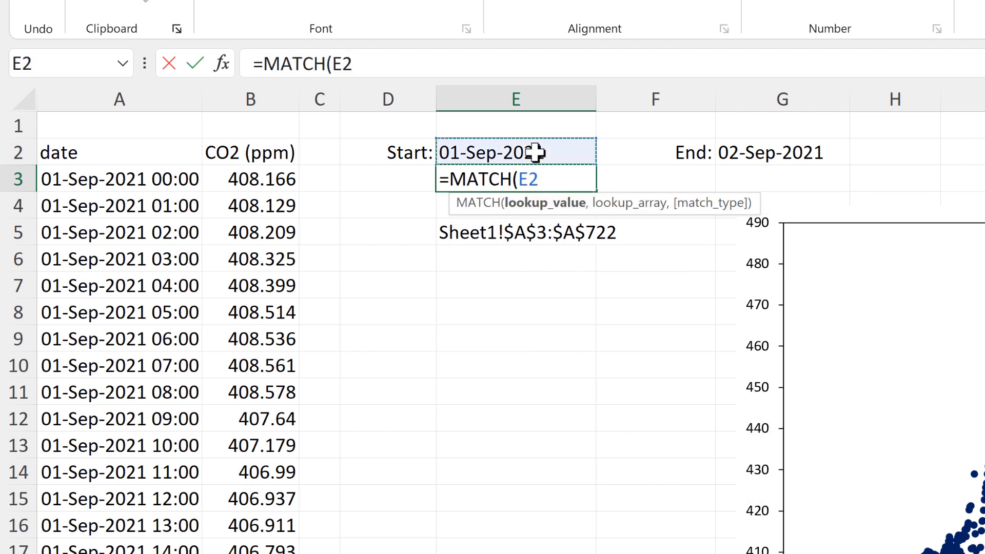
pyautogui.write(',')
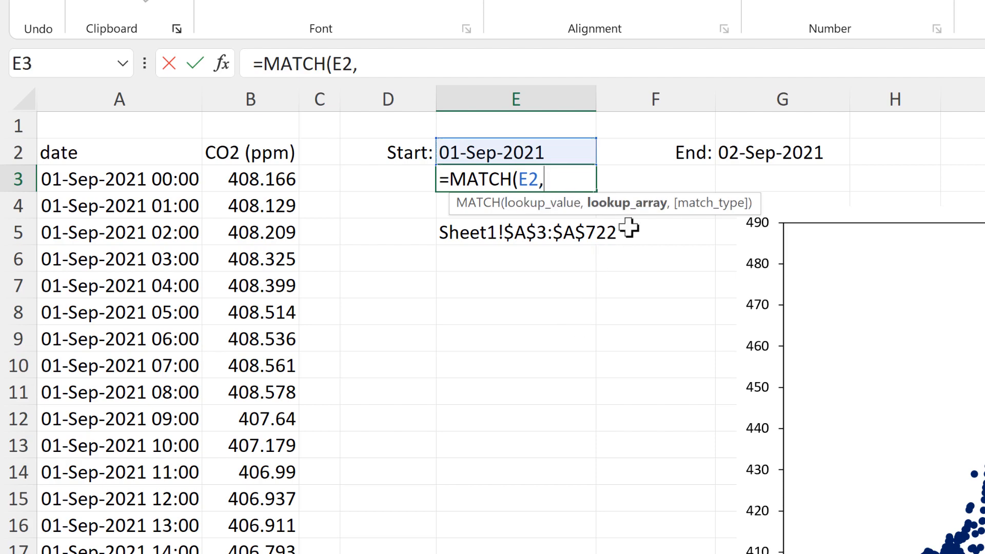
pyautogui.click(118, 176)
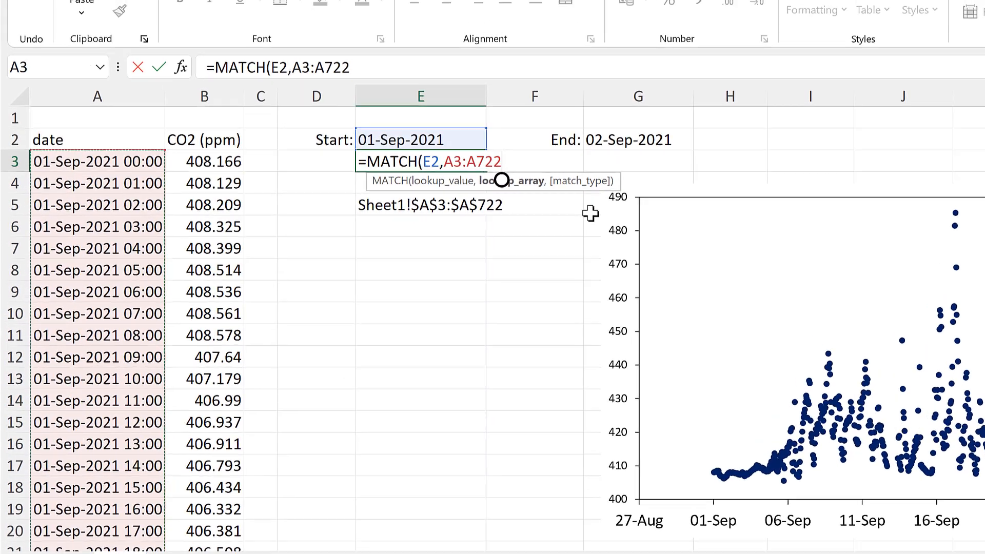
pyautogui.write(',0)')
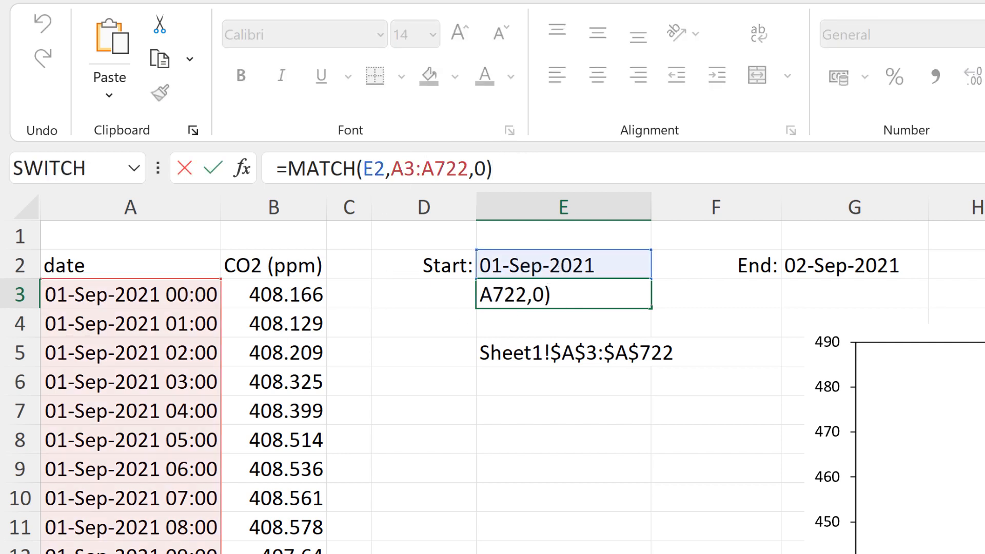
pyautogui.moveTo(561, 280)
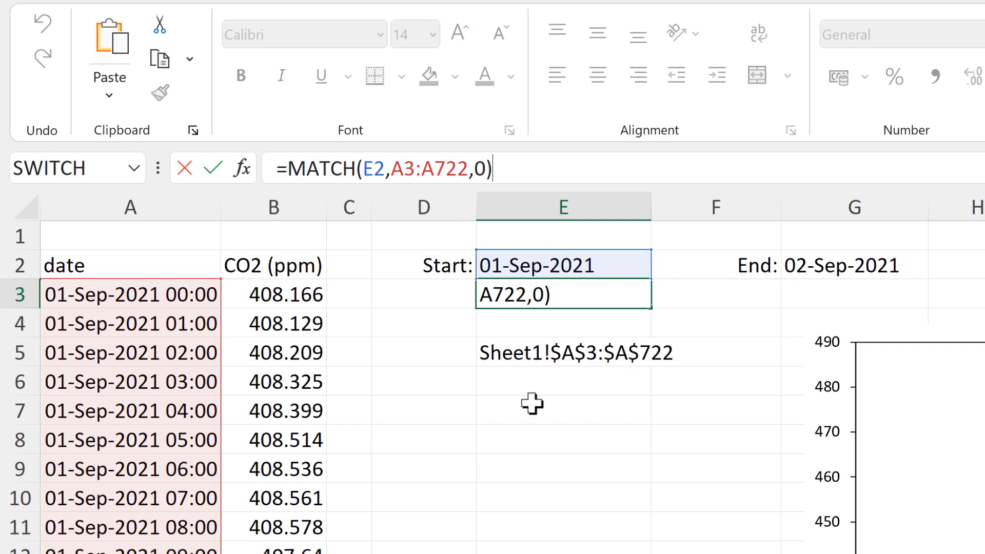
pyautogui.press('Enter')
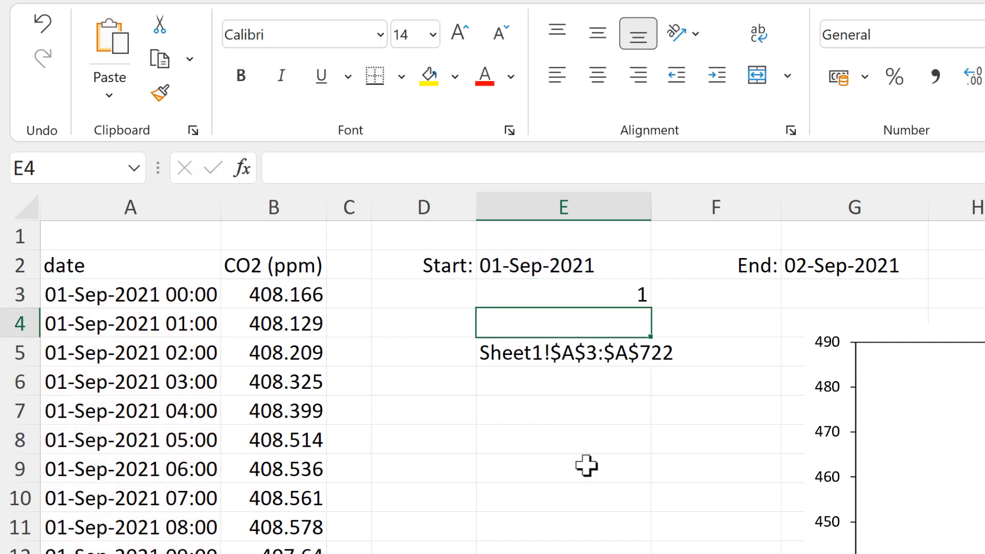
# Revise E3 to =MATCH(E2,A1:A722,0) and confirm A3 holds the start date.
pyautogui.click(563, 294)
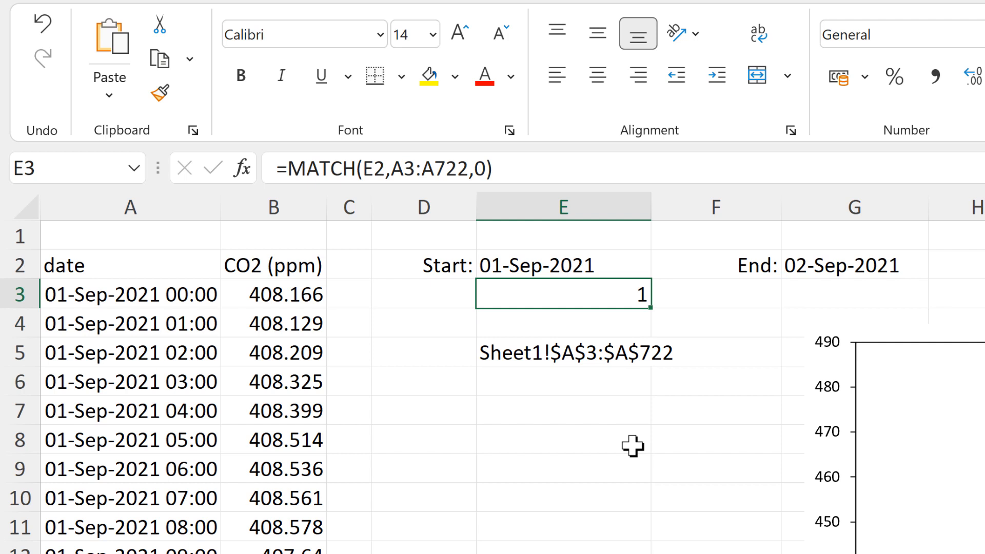
pyautogui.doubleClick(563, 294)
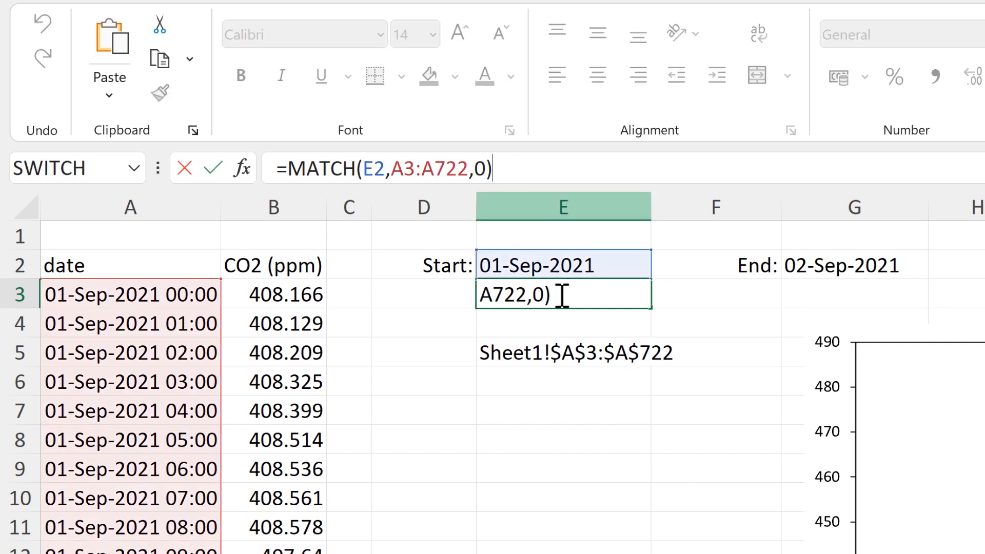
pyautogui.moveTo(212, 258)
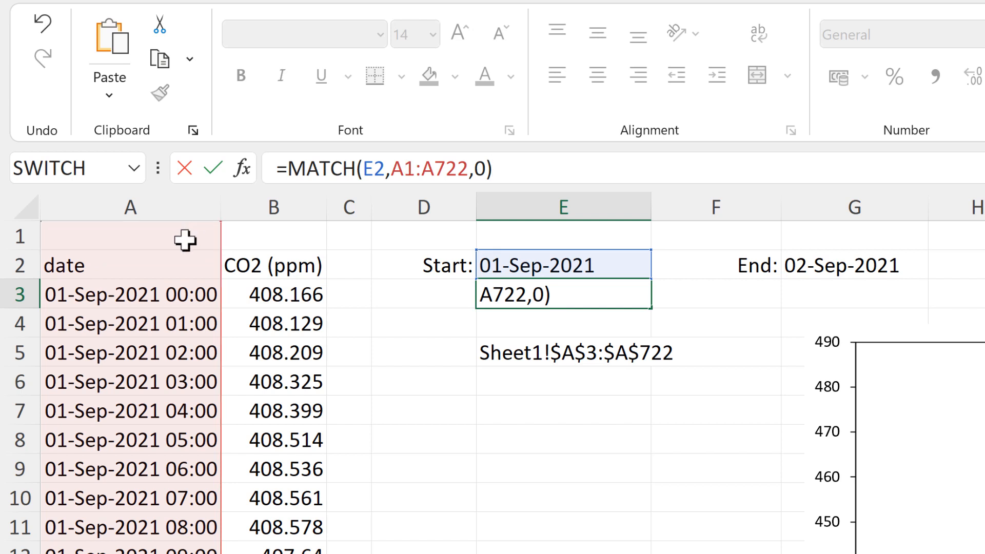
pyautogui.moveTo(532, 480)
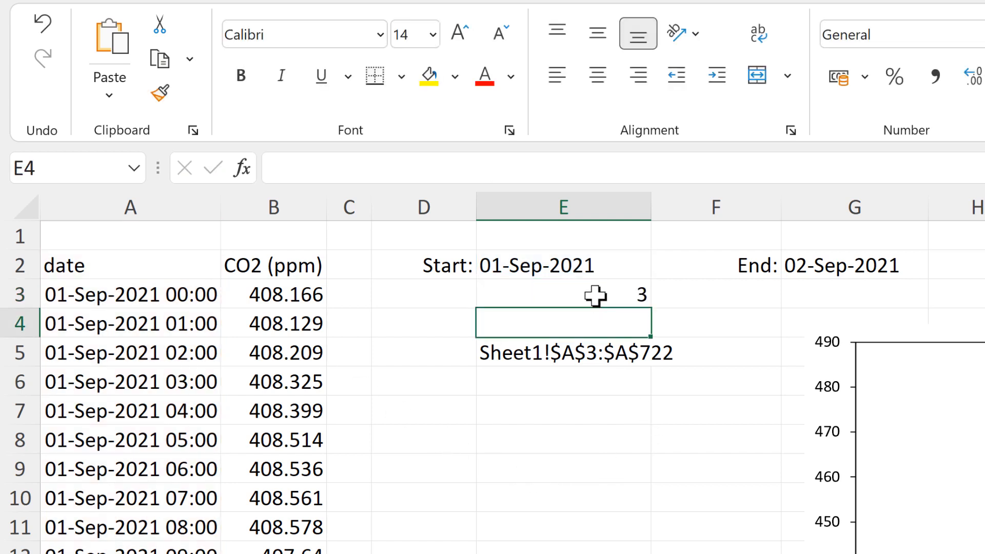
pyautogui.click(562, 294)
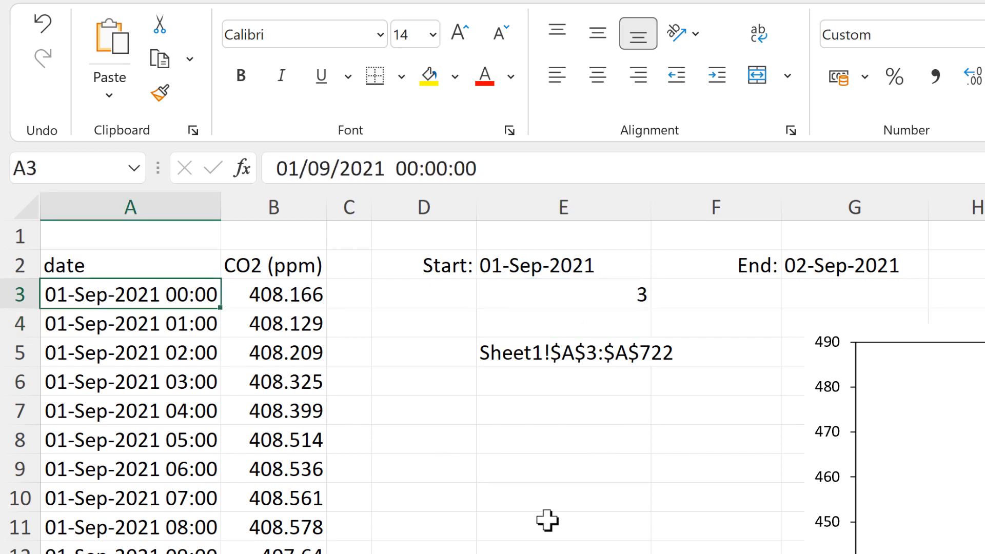
pyautogui.moveTo(825, 299)
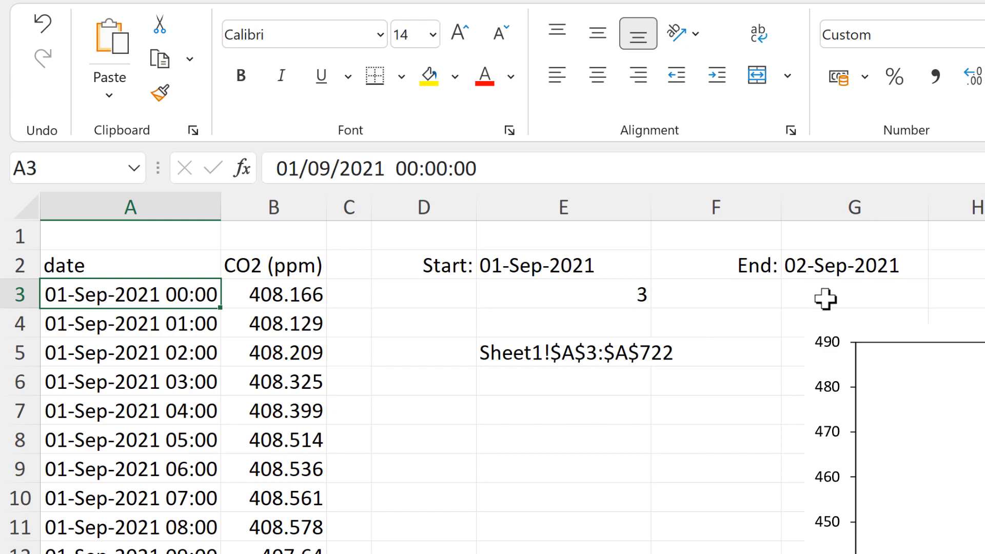
# Enter =MATCH(G2,A1:A722,0) in G3 and verify the end date is in row 27.
pyautogui.click(854, 294)
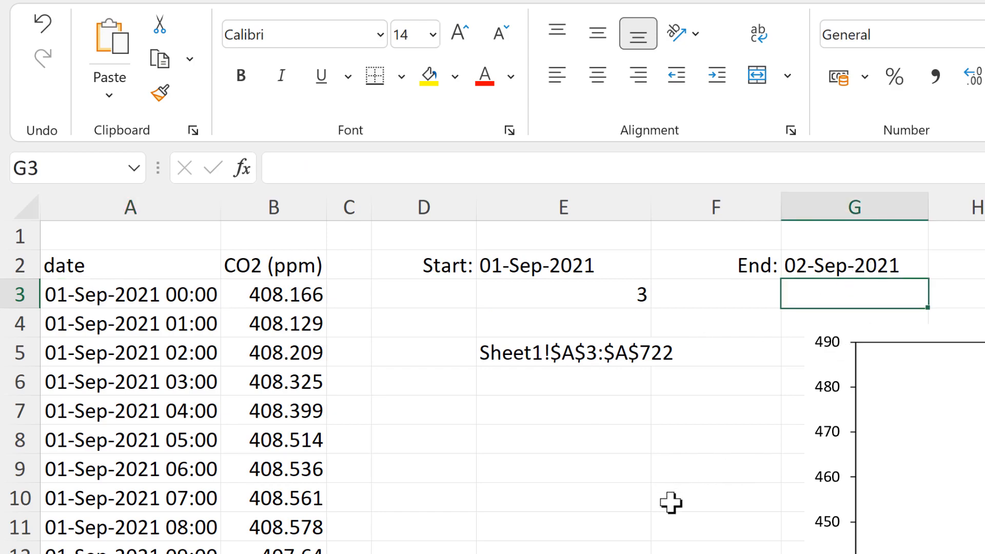
pyautogui.write('=')
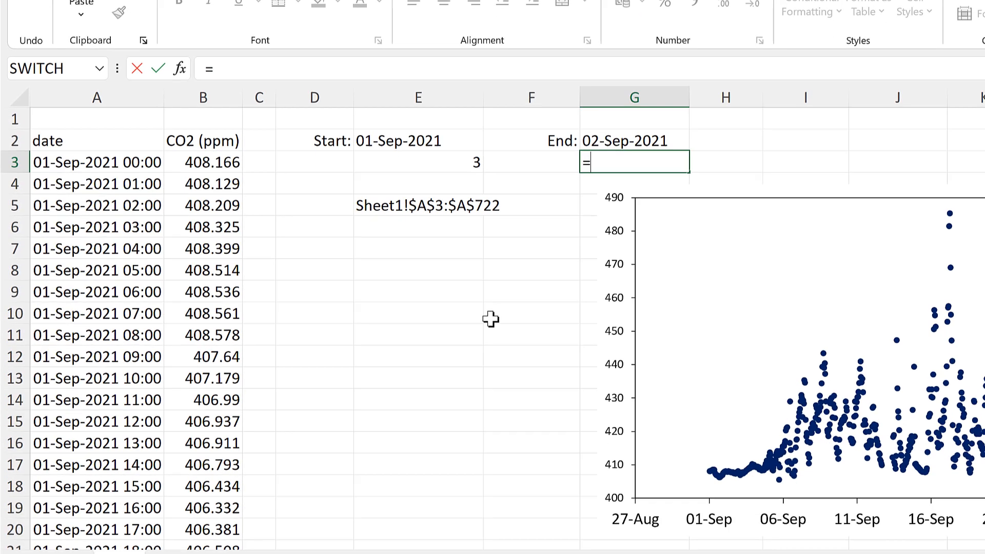
pyautogui.write('MATCH(')
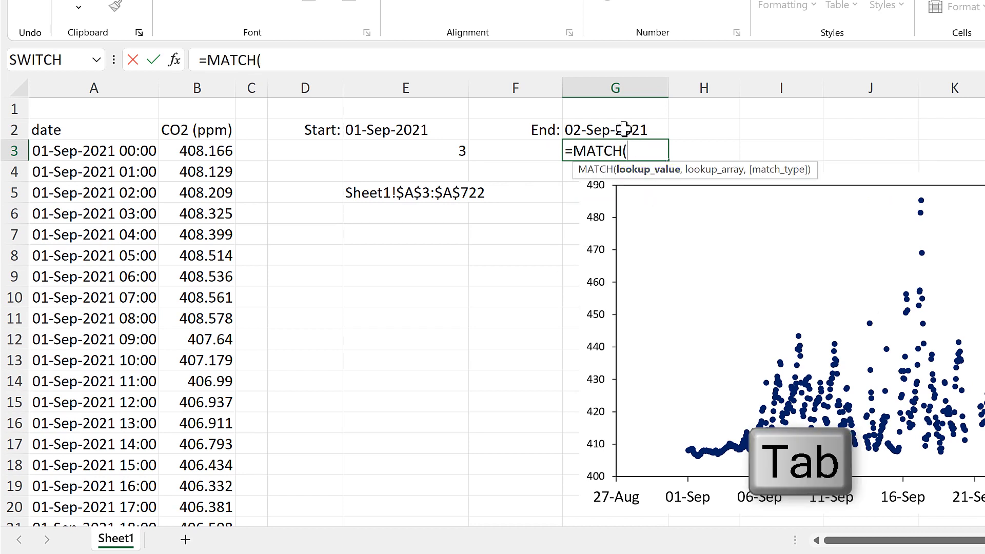
pyautogui.click(615, 130)
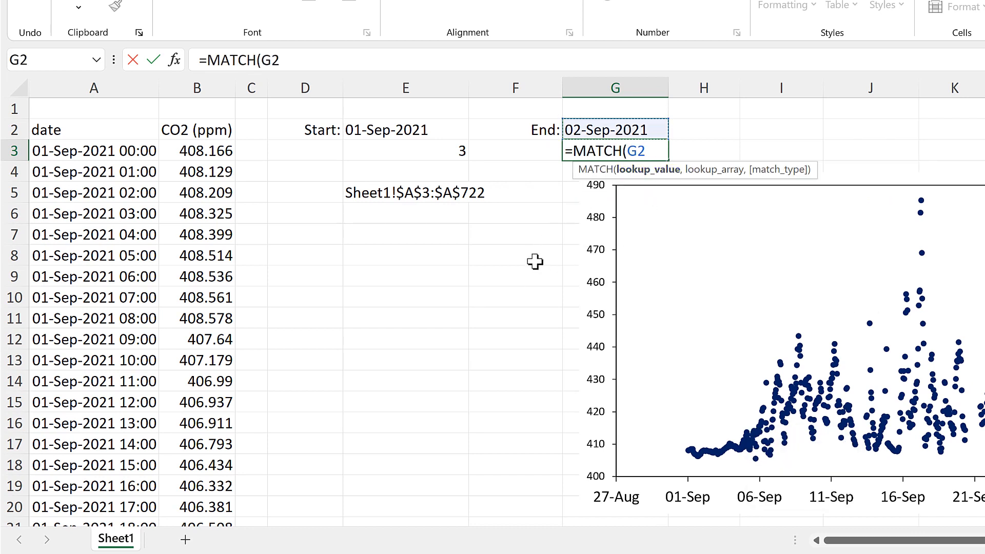
pyautogui.click(93, 109)
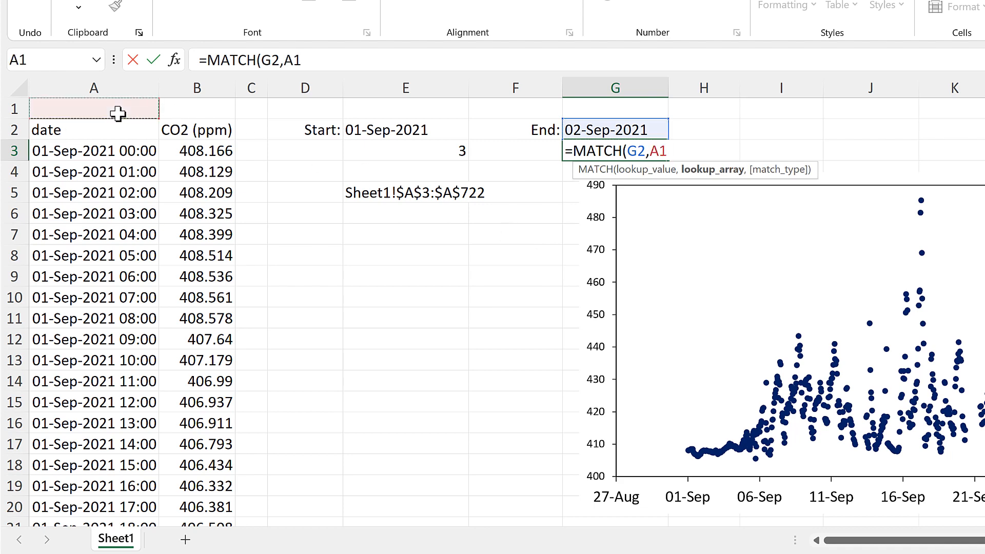
pyautogui.press('ctrl+shift+Down')
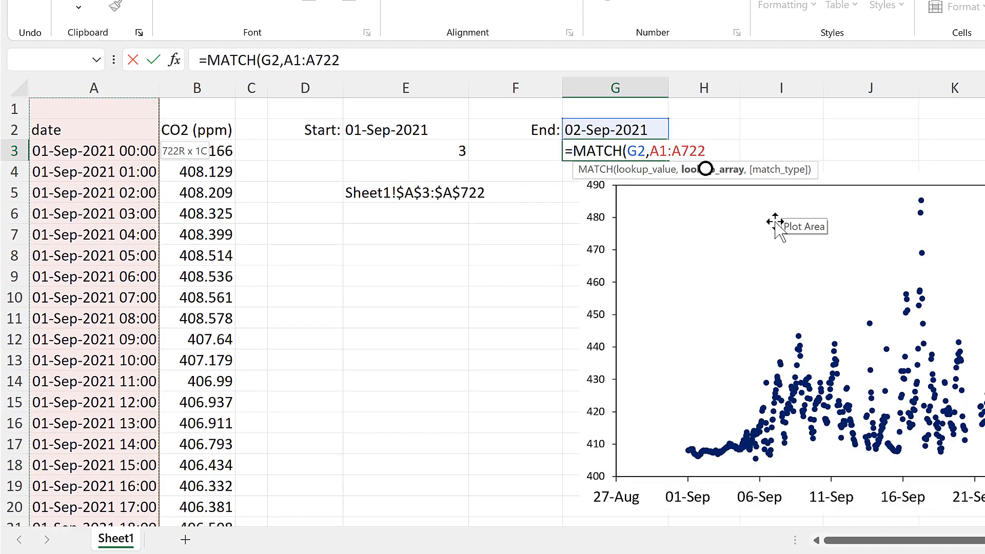
pyautogui.write(',0')
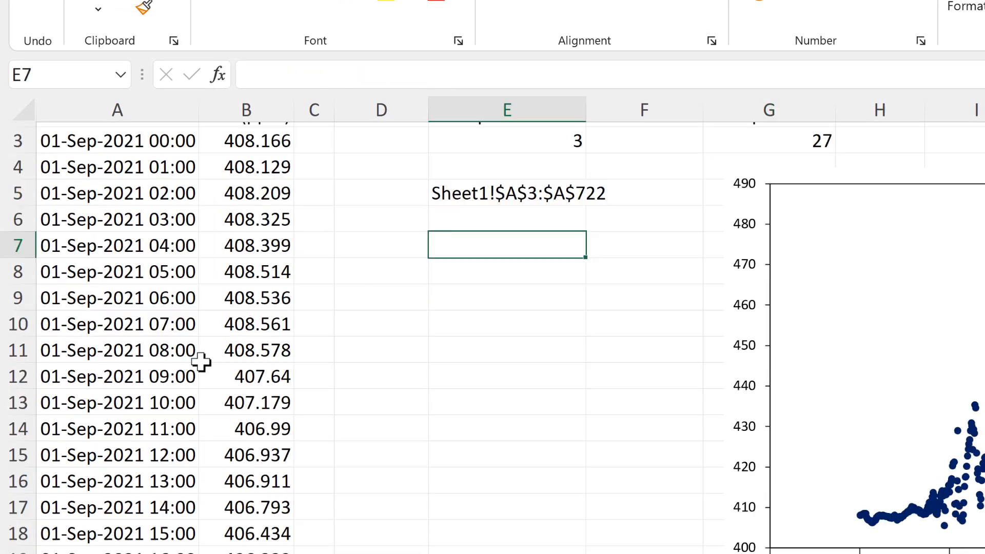
pyautogui.scroll(-3)
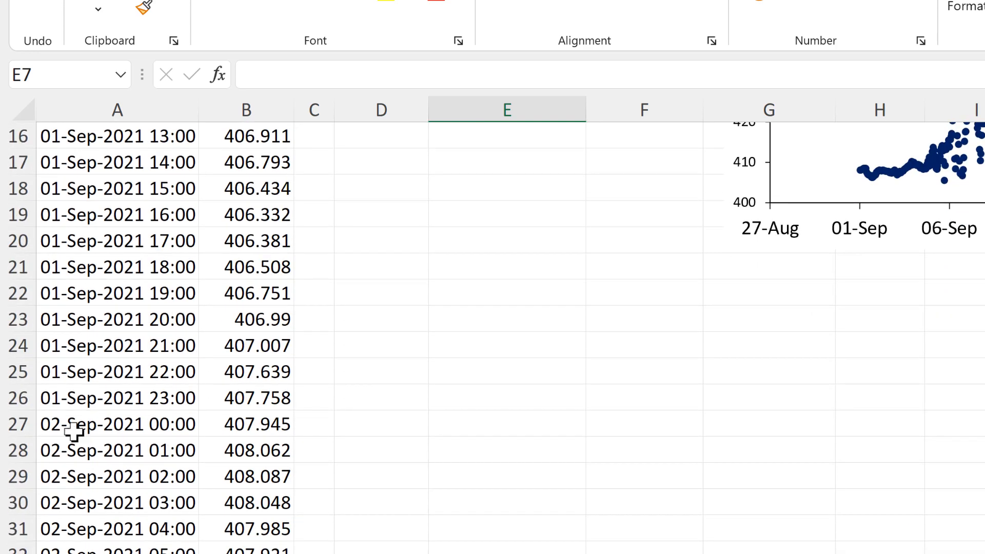
pyautogui.click(116, 424)
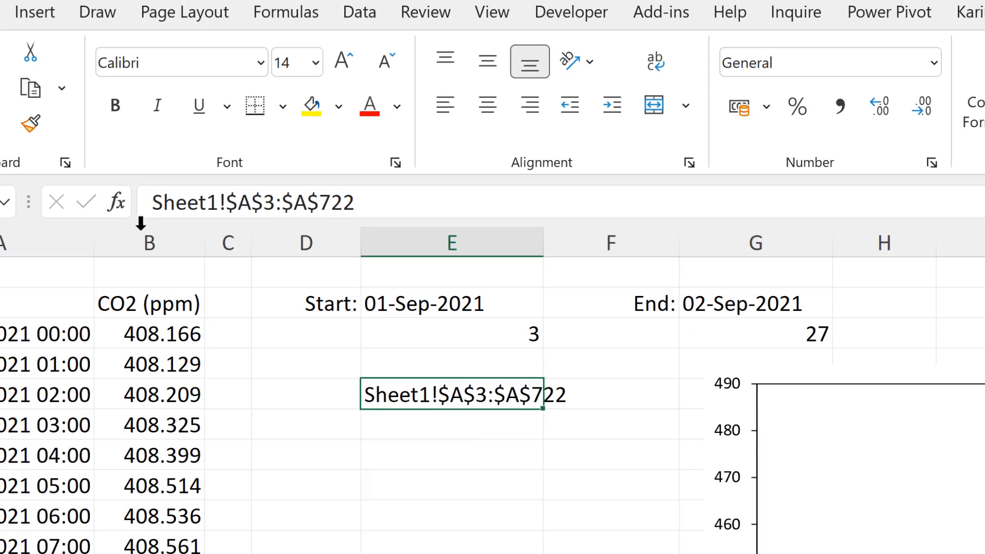
# Rewrite E5 as ="Sheet1!$A$"&E3&":$A$"&G3, showing Sheet1!$A$3:$A$27.
pyautogui.press('backspace')
pyautogui.write('=')
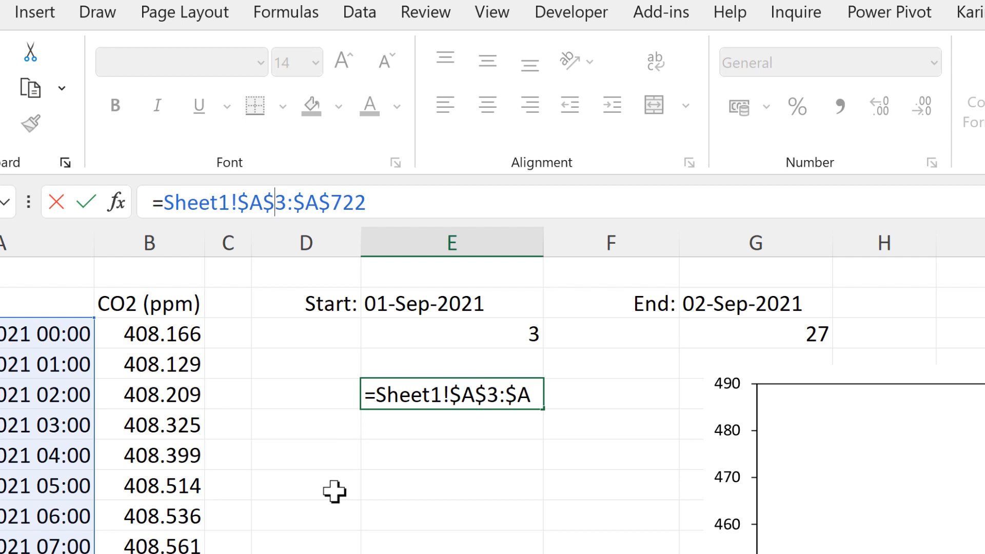
pyautogui.write('"')
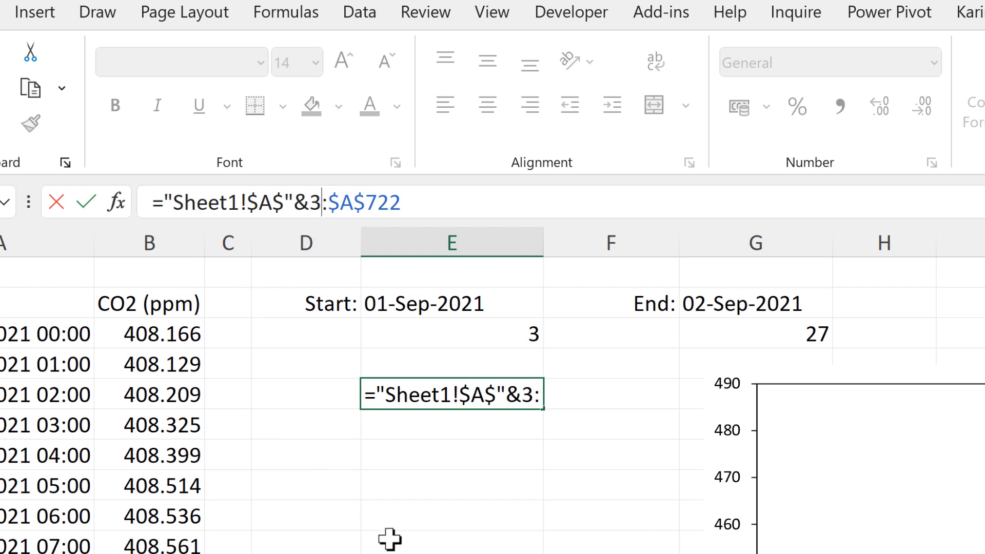
pyautogui.write('&')
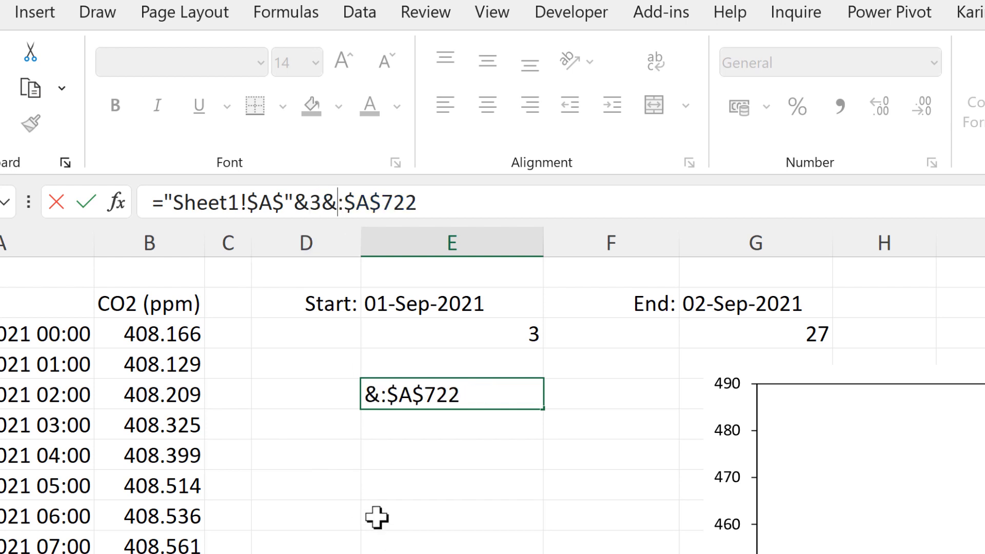
pyautogui.moveTo(361, 277)
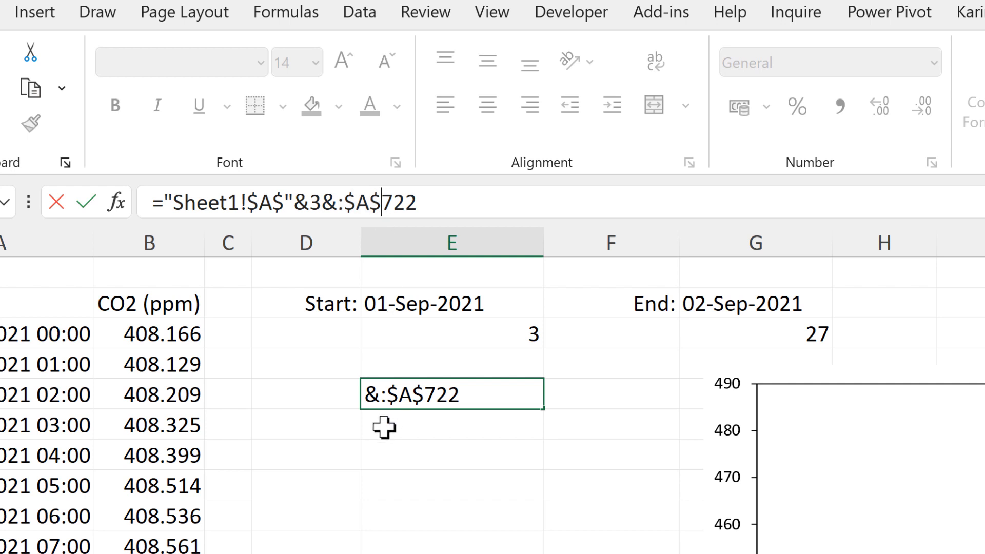
pyautogui.write('"')
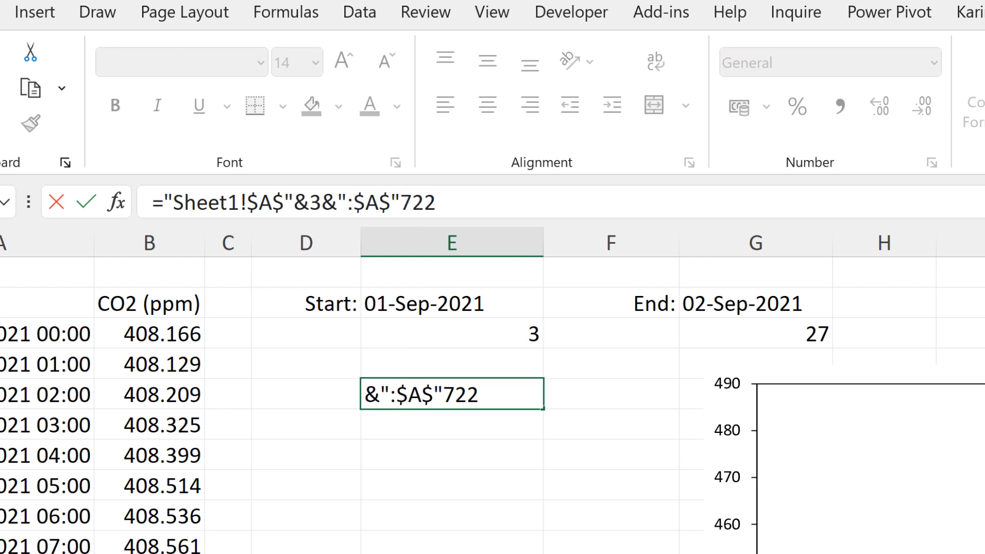
pyautogui.write('&')
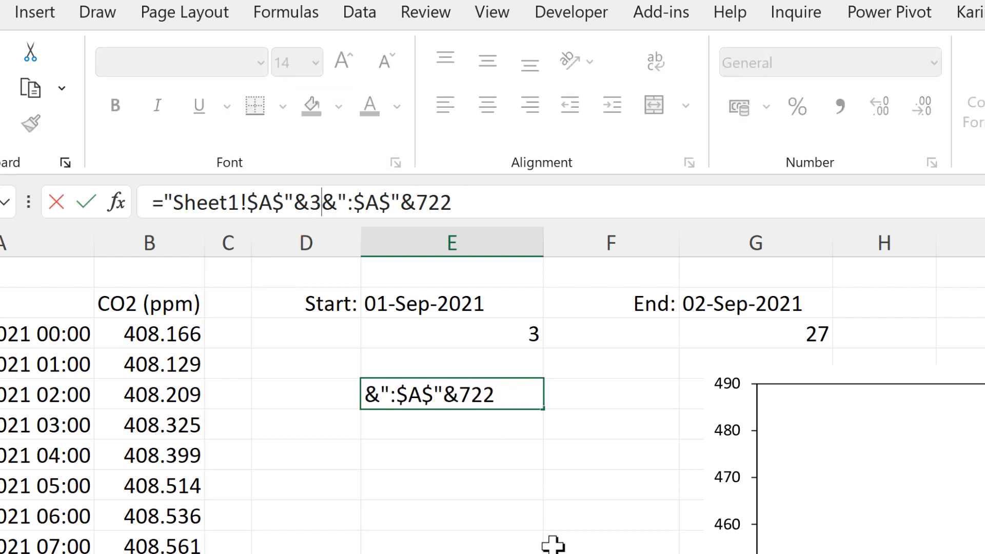
pyautogui.click(451, 333)
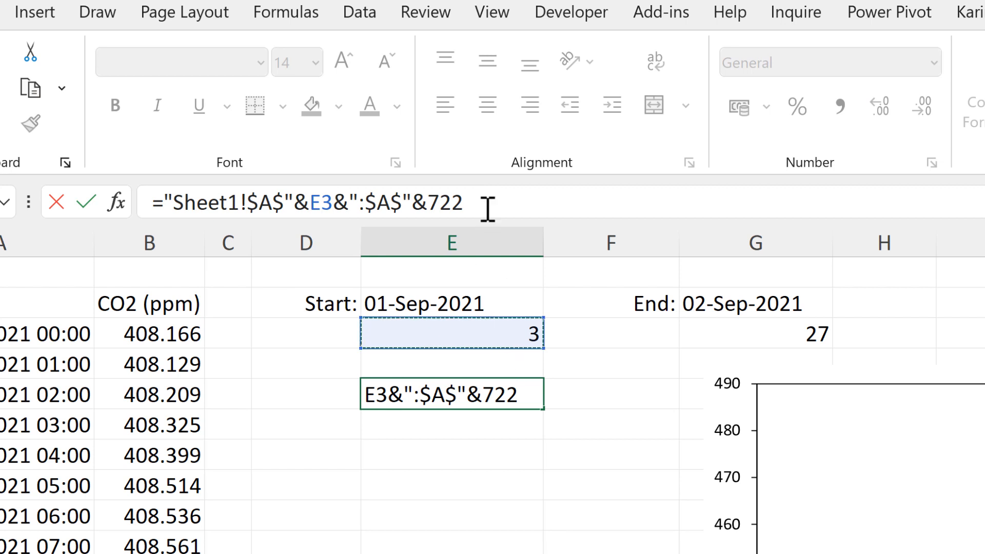
pyautogui.press('Backspace')
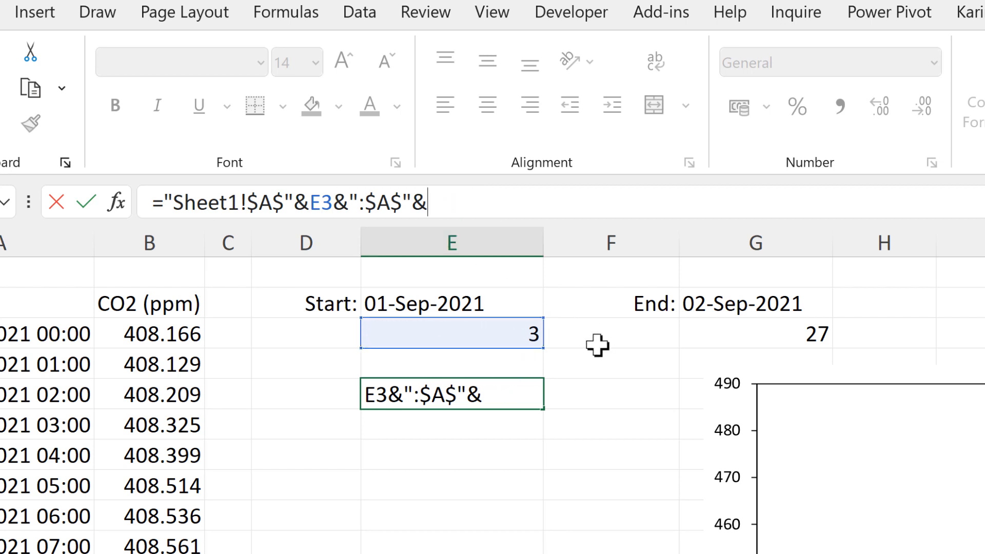
pyautogui.click(754, 333)
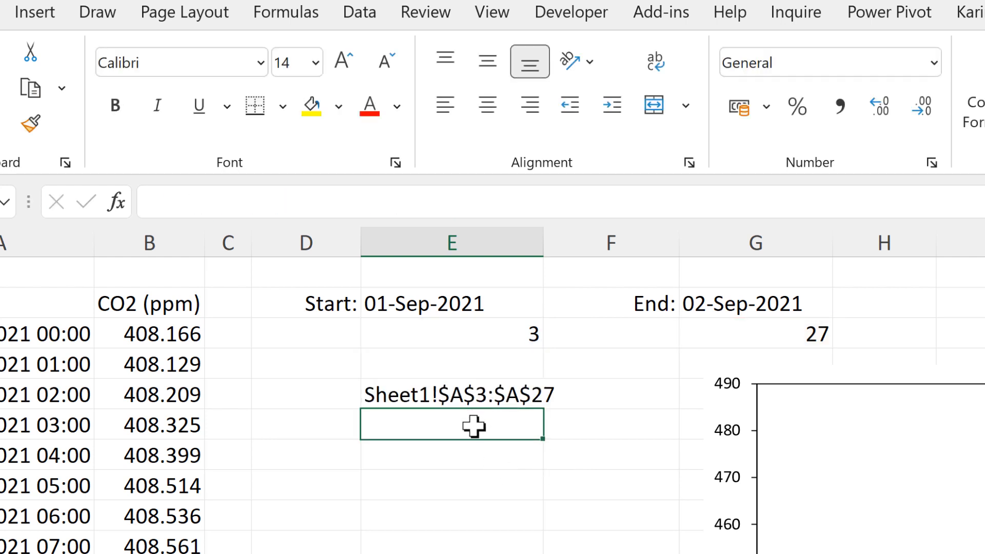
pyautogui.moveTo(530, 426)
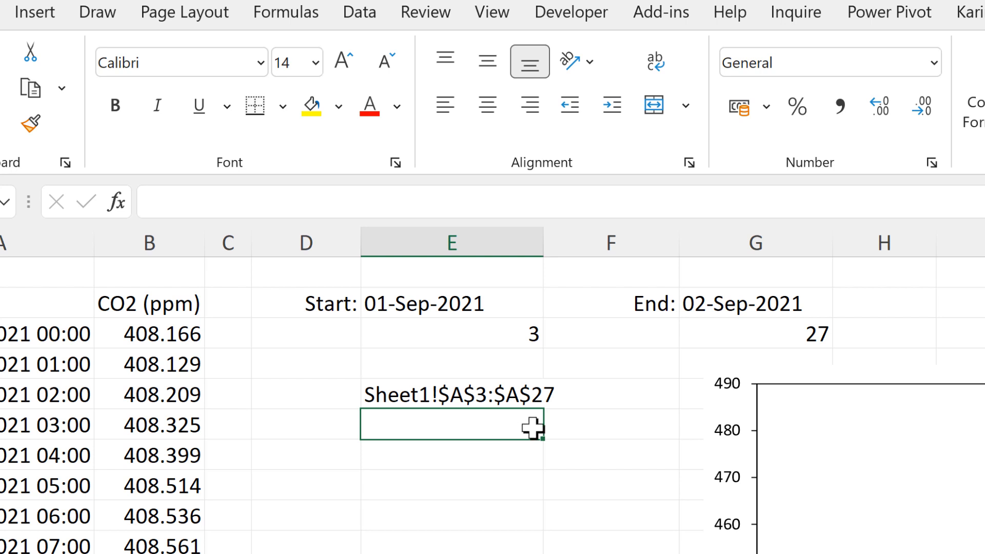
# Change the end date in G2 to 3/9 and confirm row 51 holds 03-Sep-2021.
pyautogui.click(755, 302)
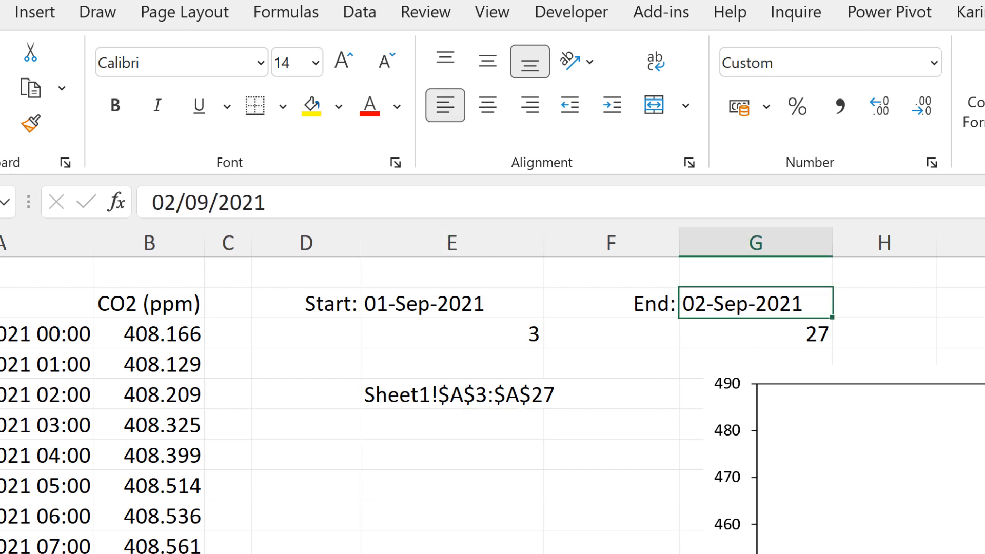
pyautogui.write('3/9')
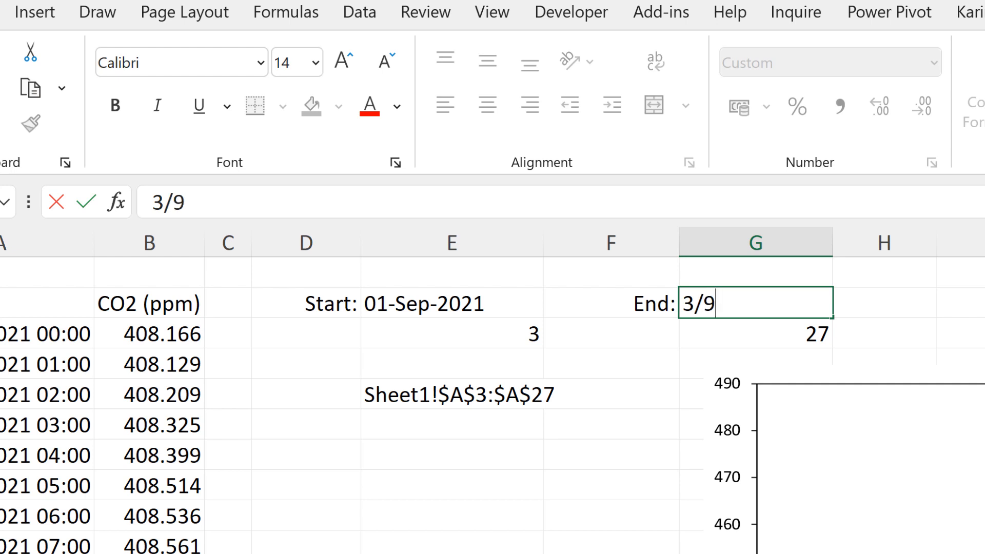
pyautogui.press('Enter')
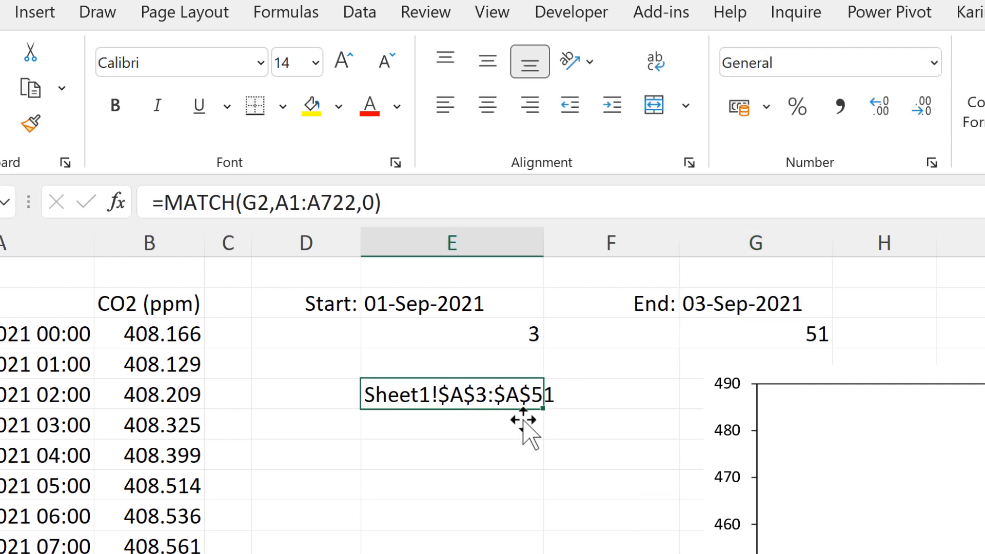
pyautogui.click(451, 455)
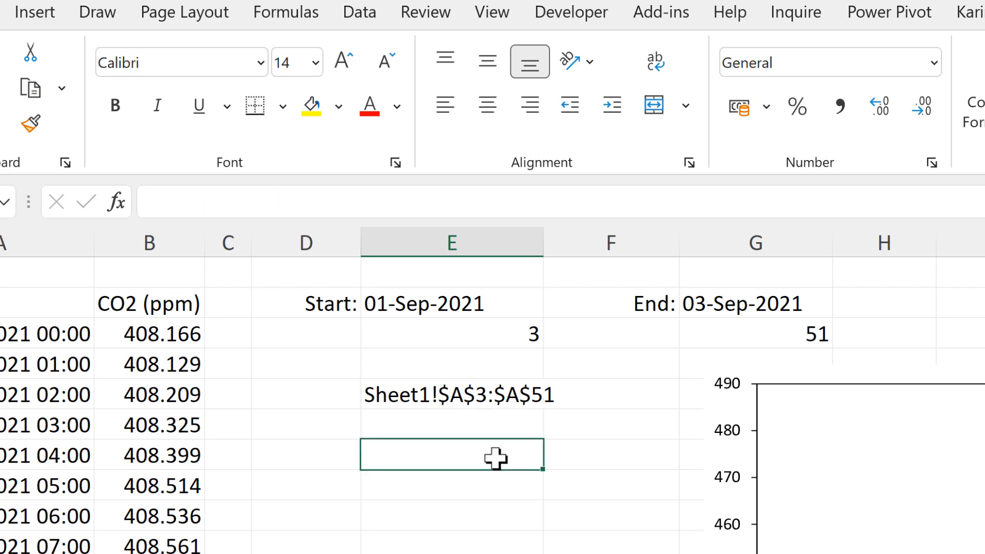
pyautogui.scroll(-3)
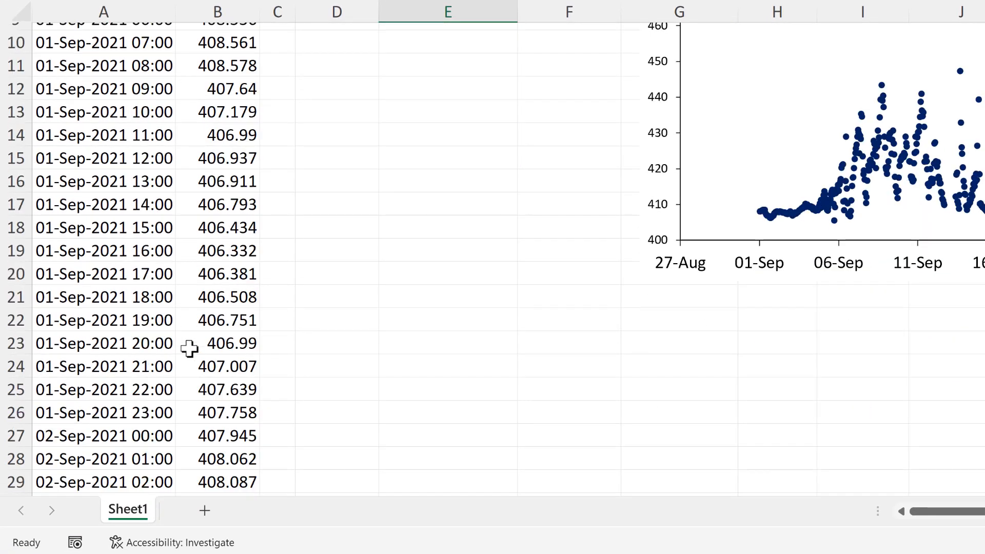
pyautogui.scroll(-3)
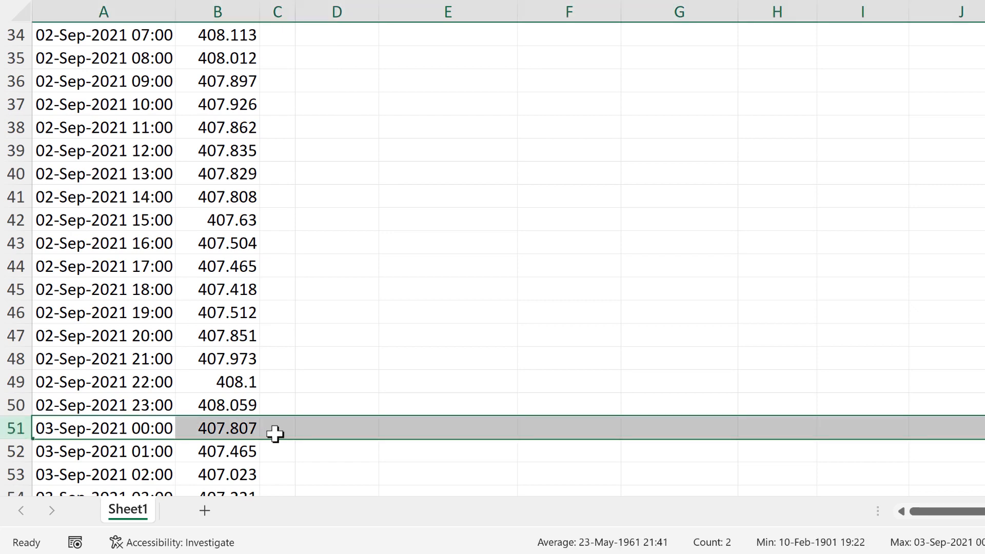
pyautogui.click(337, 428)
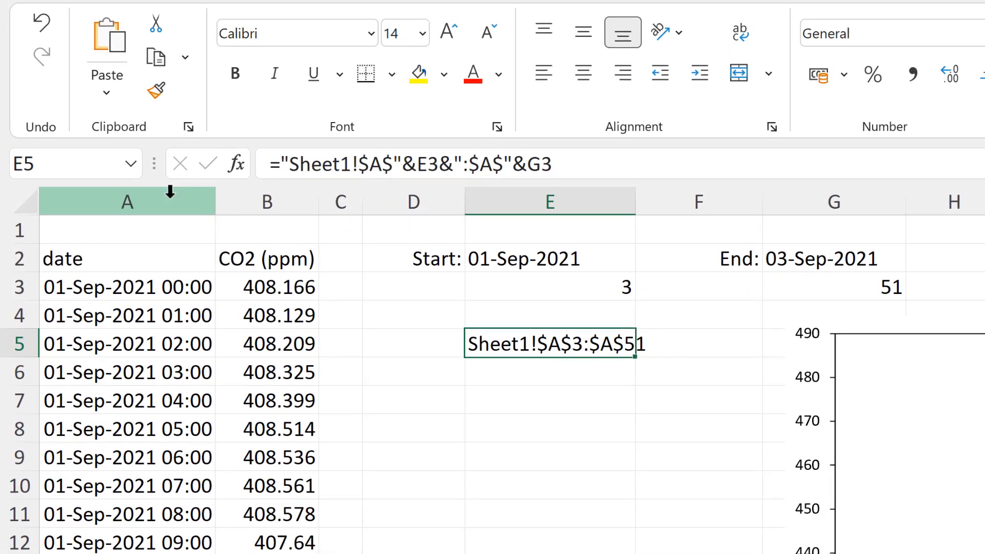
# Copy E5's address formula into E6 with column B, giving Sheet1!$B$3:$B$51.
pyautogui.click(127, 202)
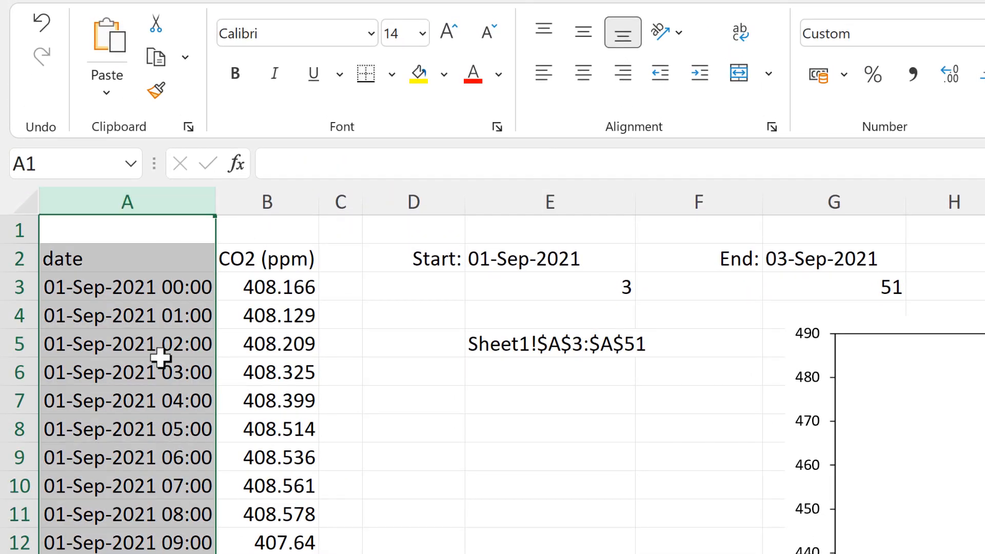
pyautogui.click(266, 202)
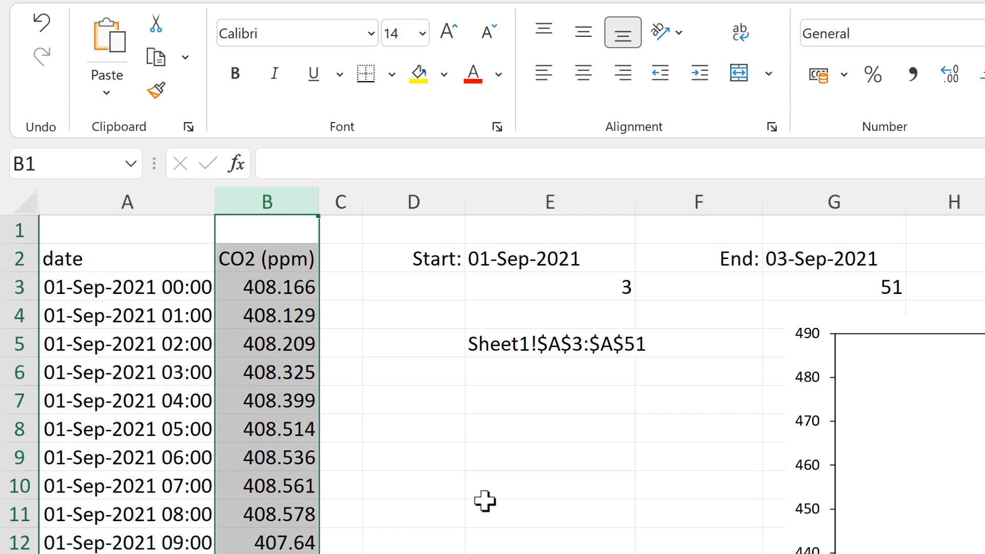
pyautogui.moveTo(521, 339)
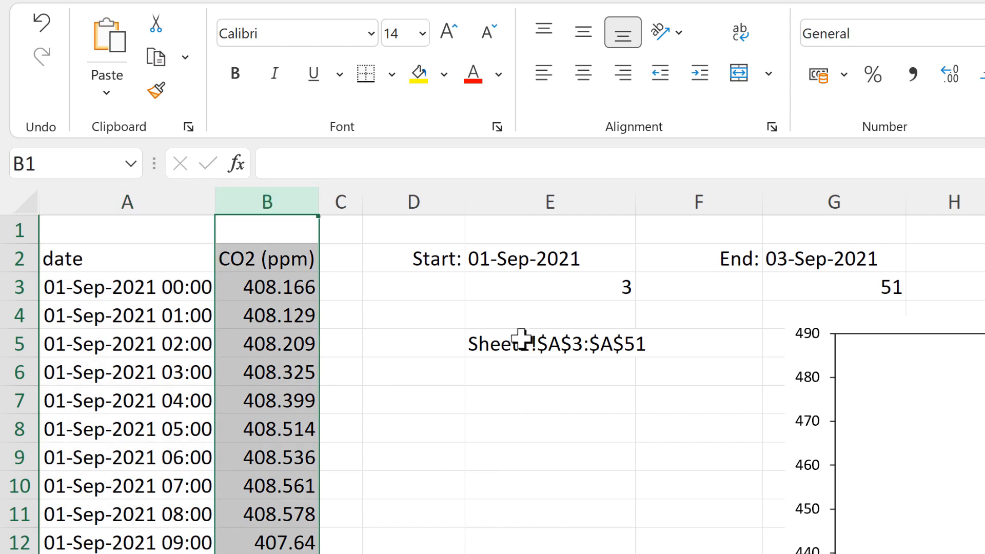
pyautogui.click(550, 343)
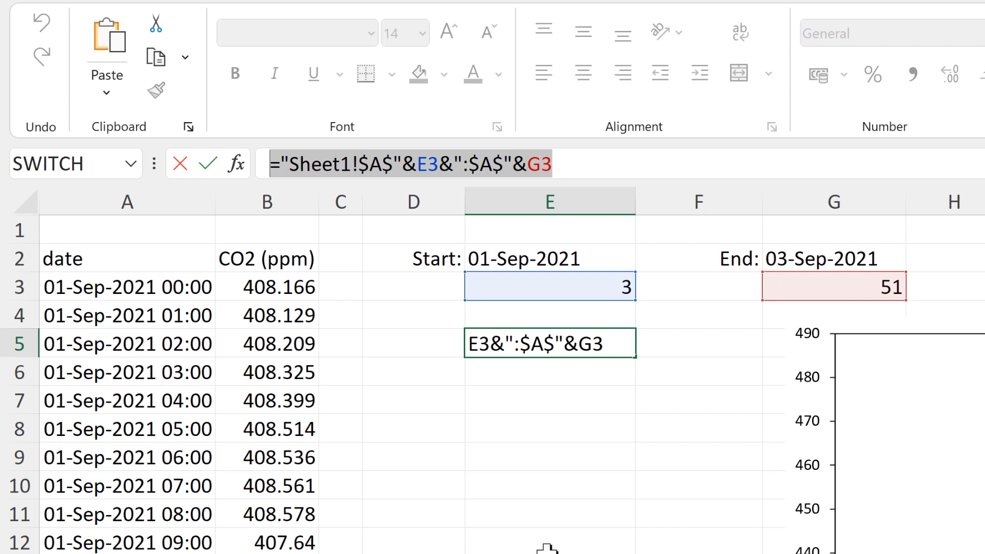
pyautogui.press('Escape')
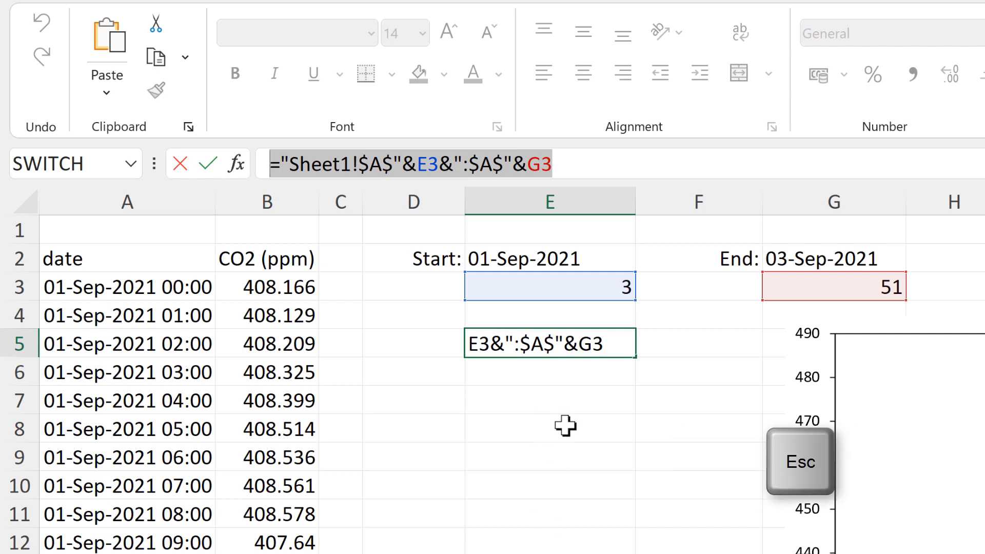
pyautogui.press('enter')
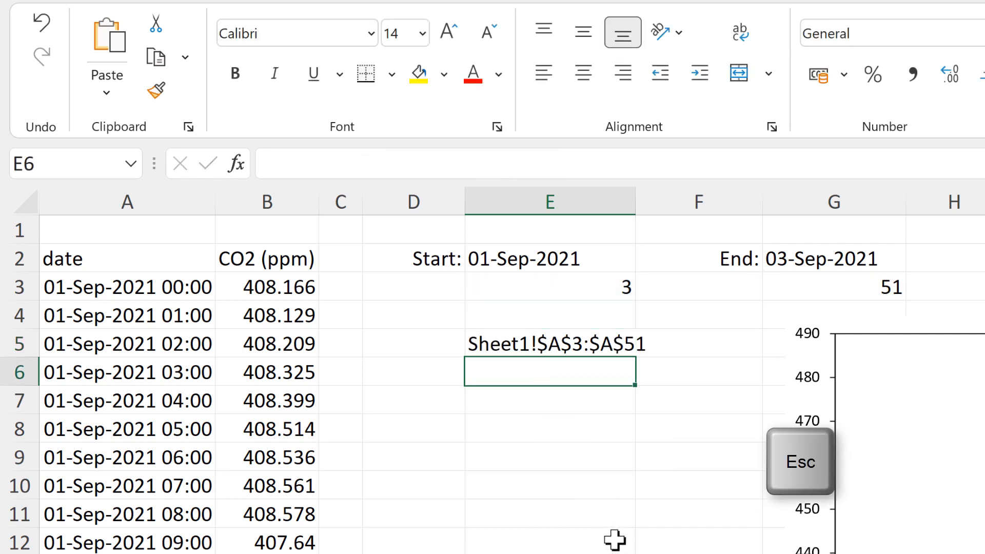
pyautogui.press('ctrl+v')
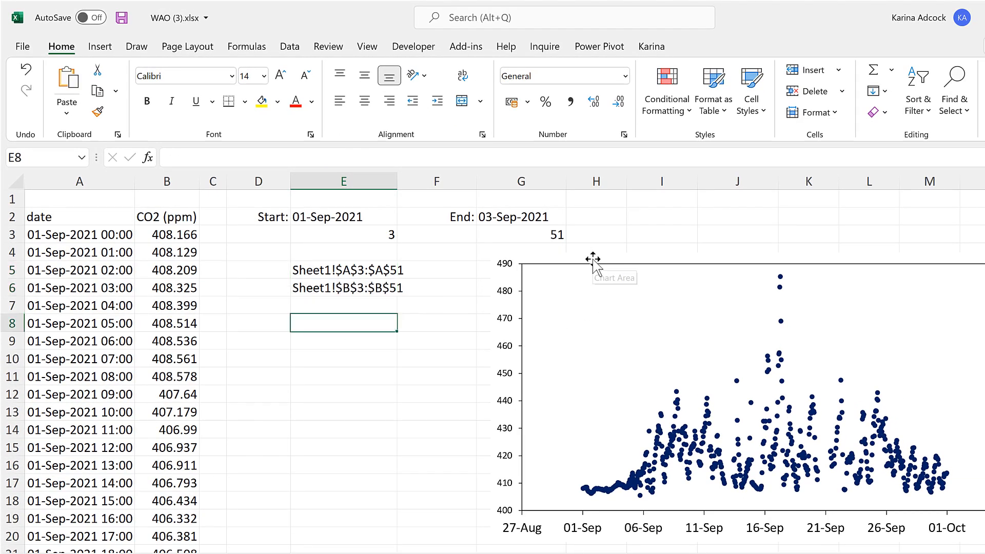
# Define the workbook name x_values referring to =INDIRECT(Sheet1!$E$5).
pyautogui.click(594, 260)
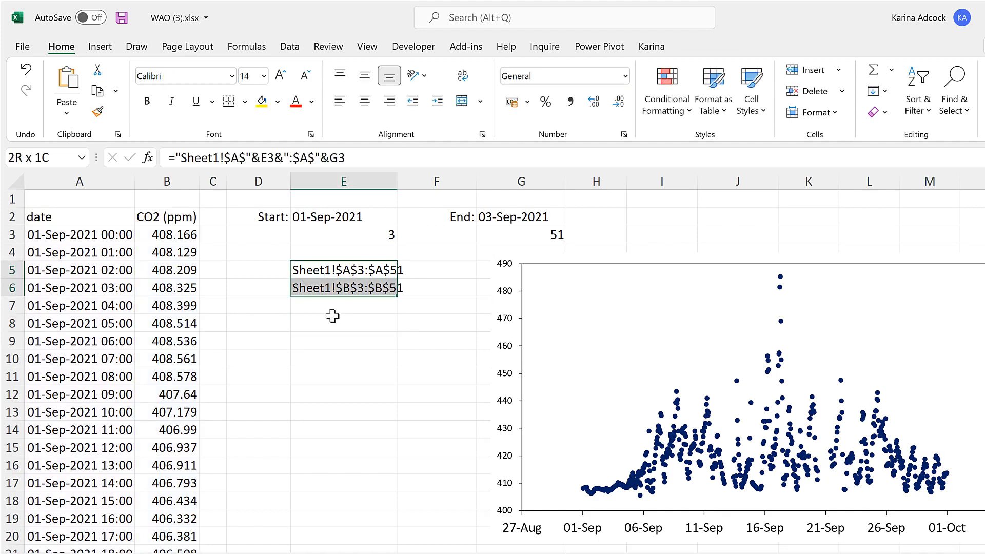
pyautogui.click(346, 325)
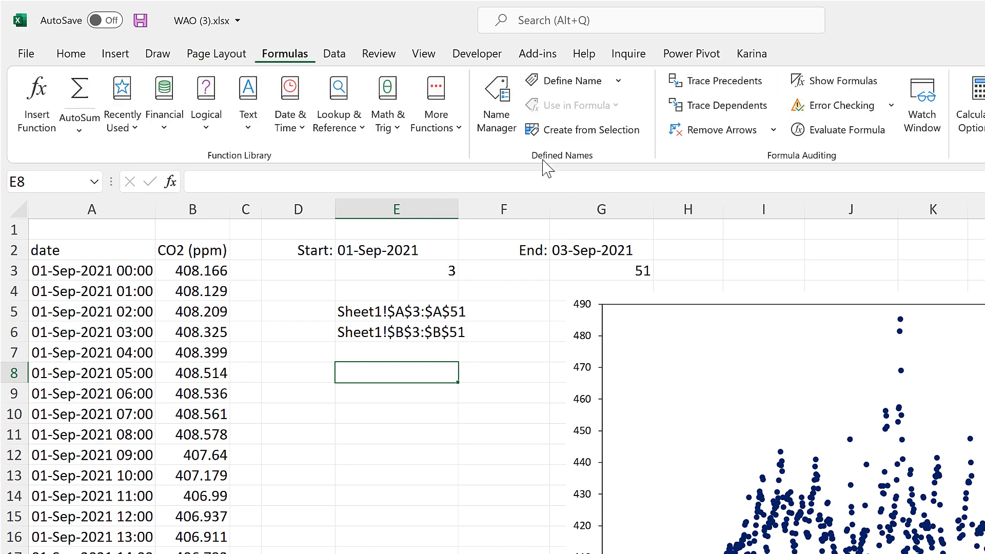
pyautogui.moveTo(567, 80)
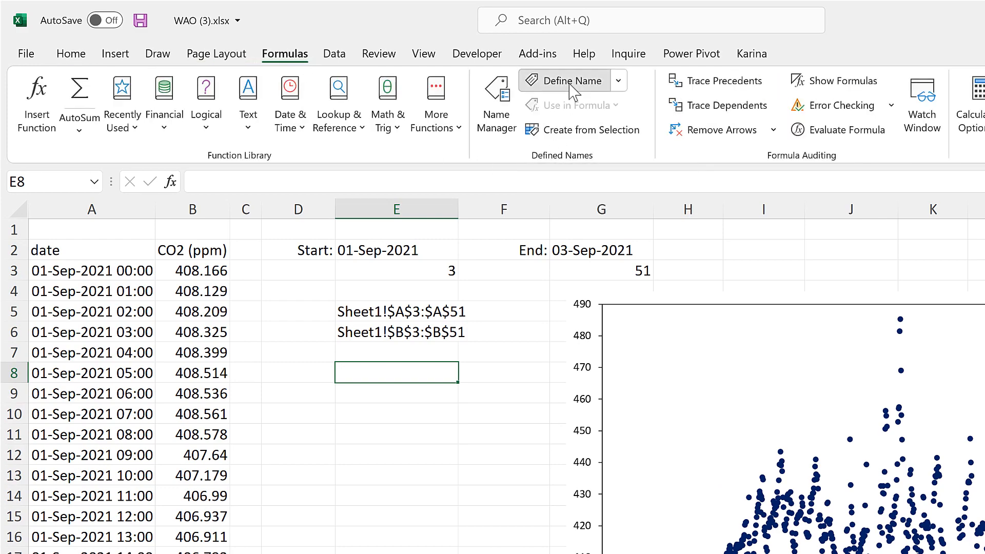
pyautogui.click(564, 80)
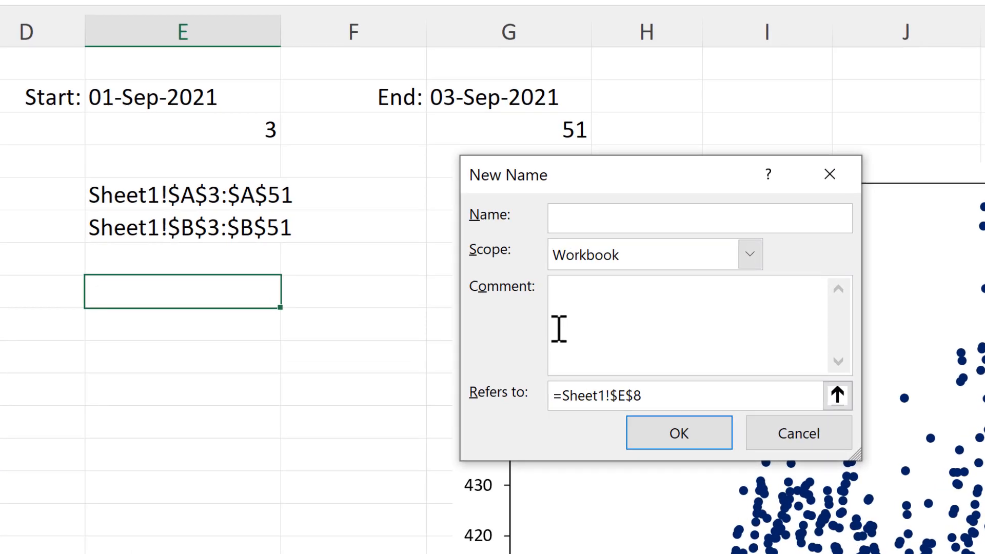
pyautogui.write('x_values')
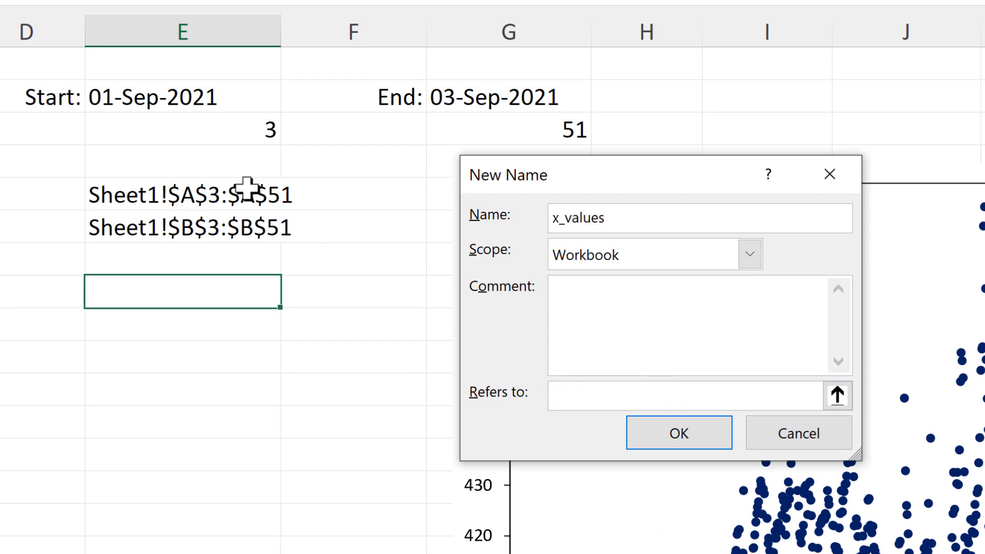
pyautogui.write('=Sheet1!$E$5')
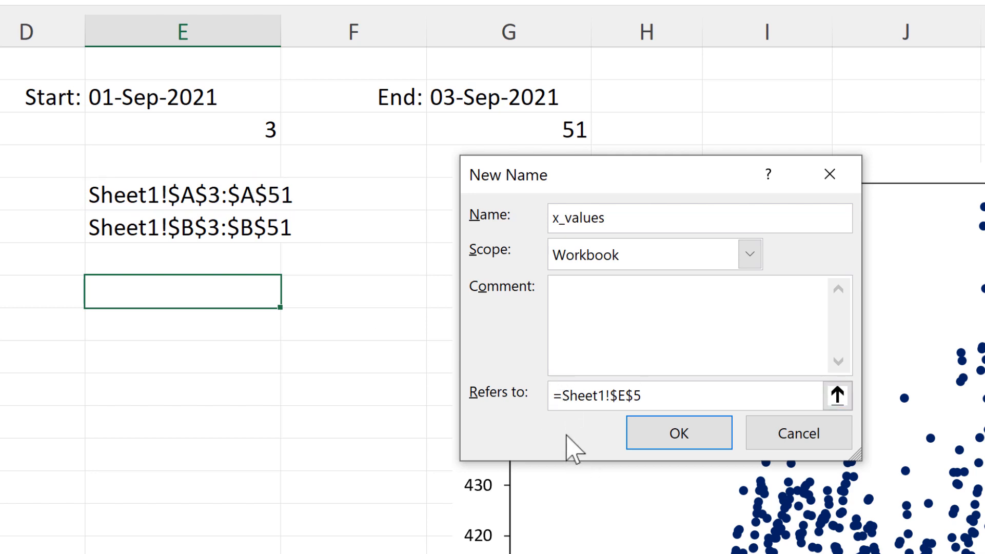
pyautogui.write('i')
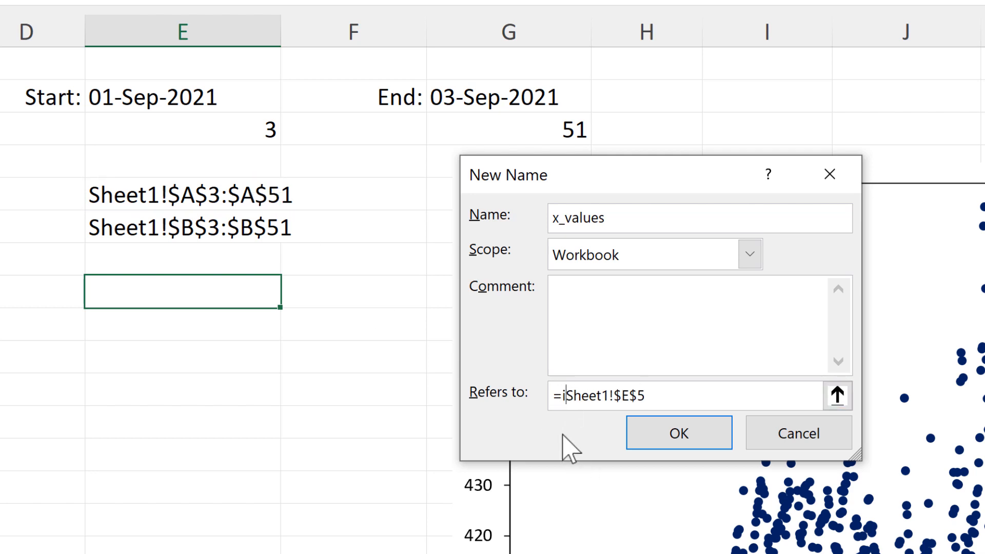
pyautogui.write('ndirect(')
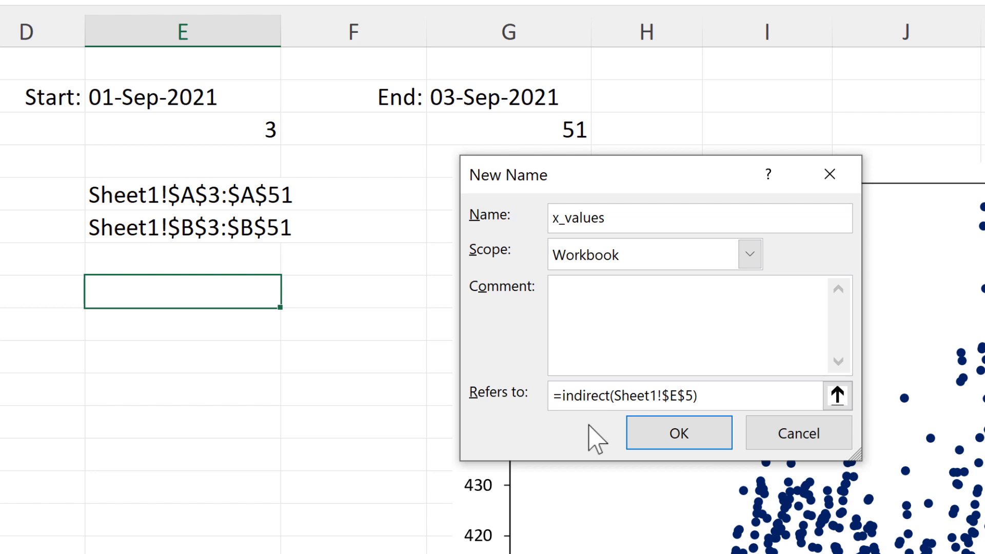
pyautogui.click(679, 434)
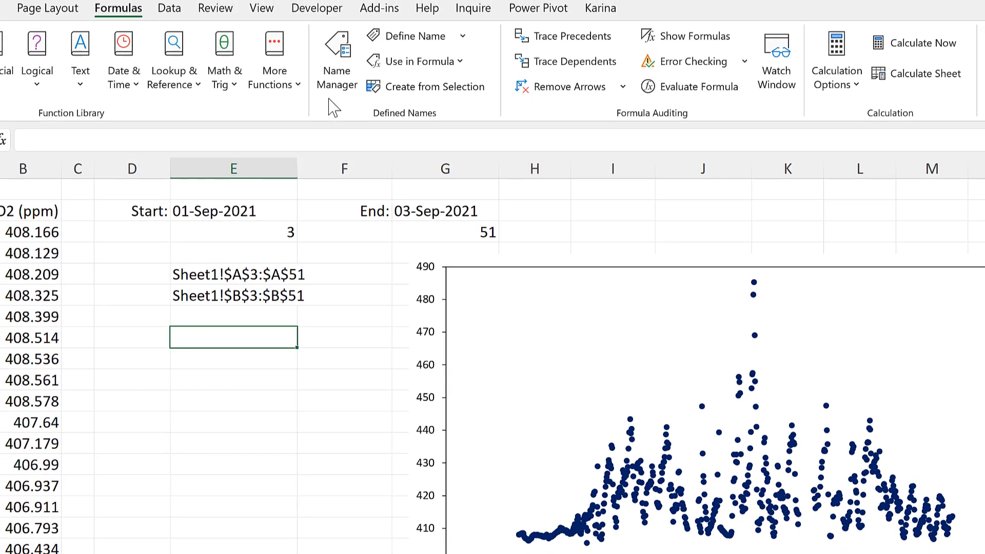
# Define a second name y_values referring to =INDIRECT(Sheet1!$E$6), then close Name Manager.
pyautogui.click(336, 60)
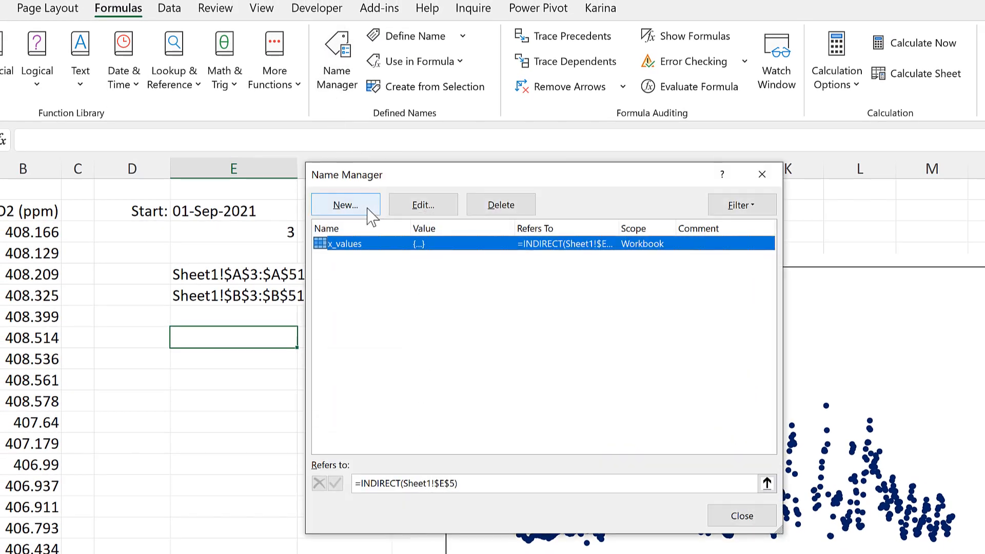
pyautogui.click(345, 205)
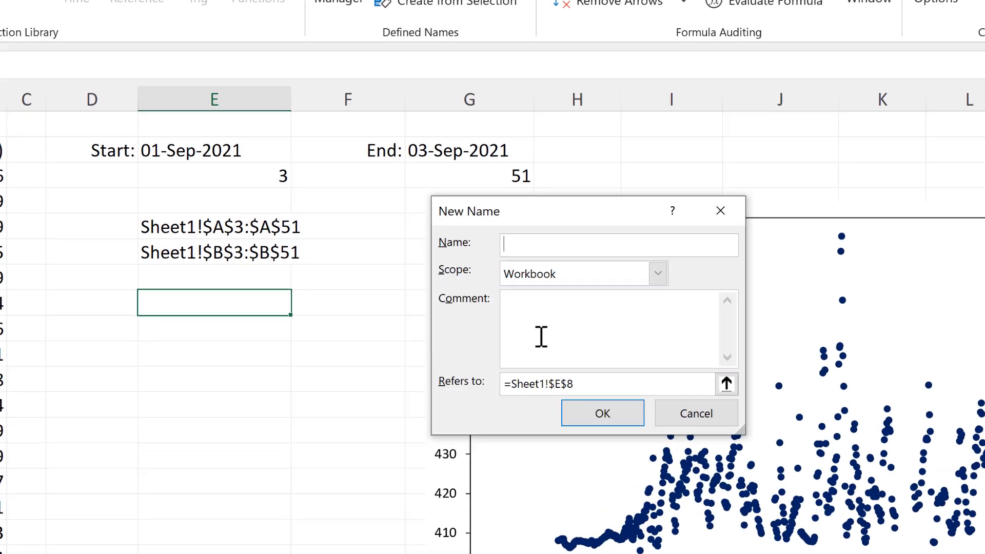
pyautogui.write('y_')
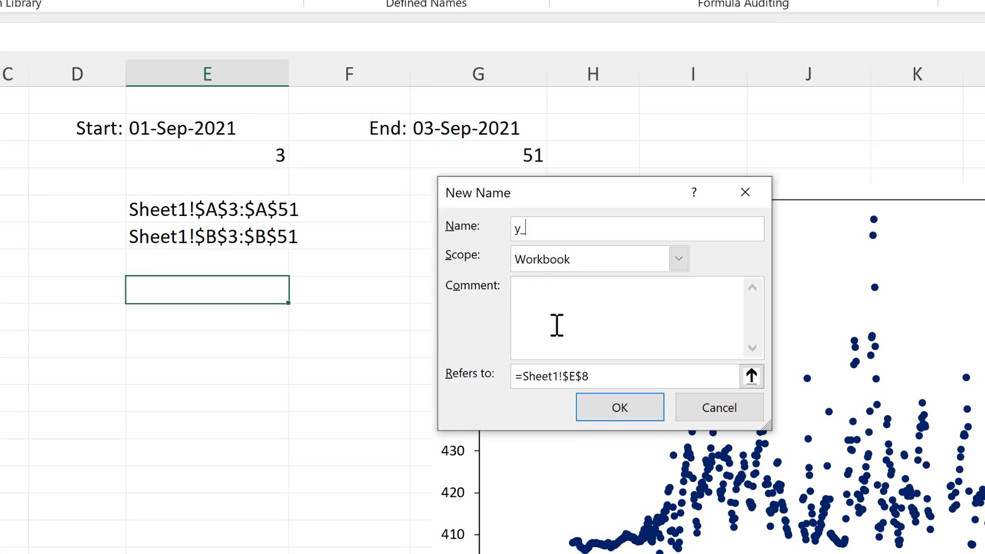
pyautogui.write('values')
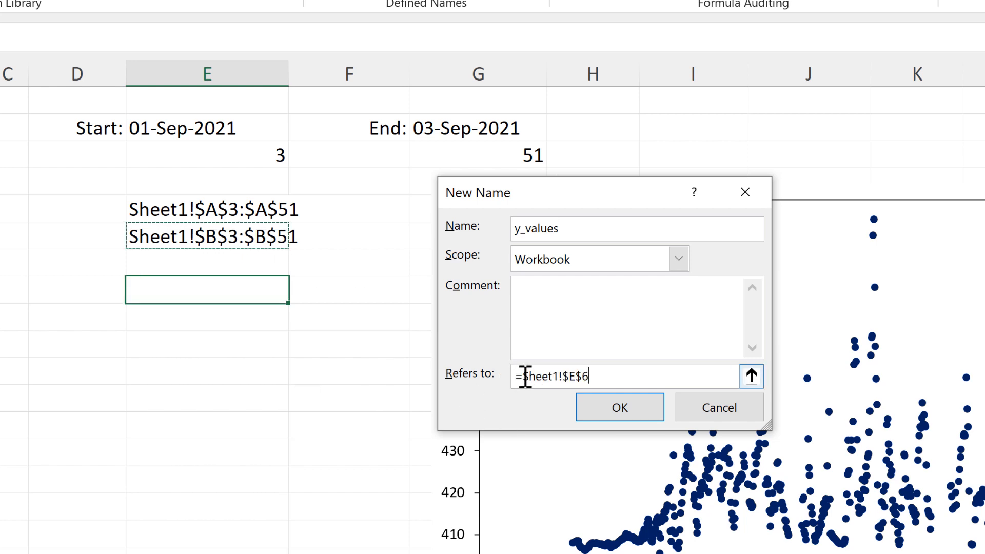
pyautogui.write('indirect(')
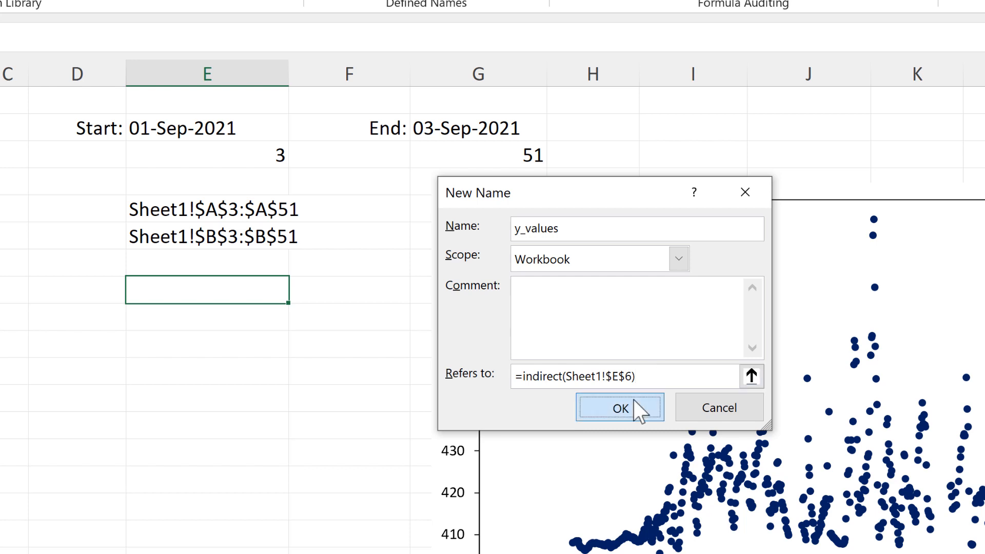
pyautogui.click(619, 407)
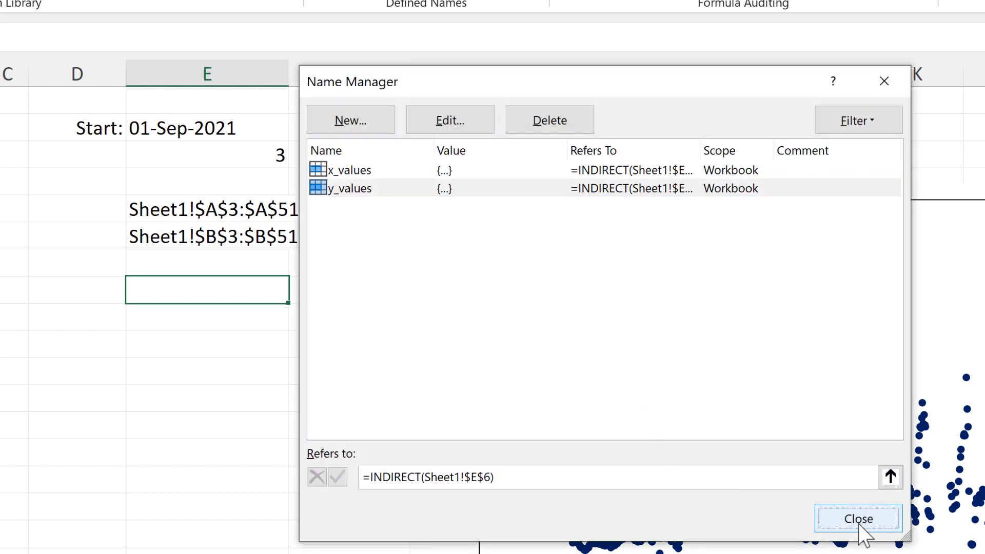
pyautogui.click(857, 518)
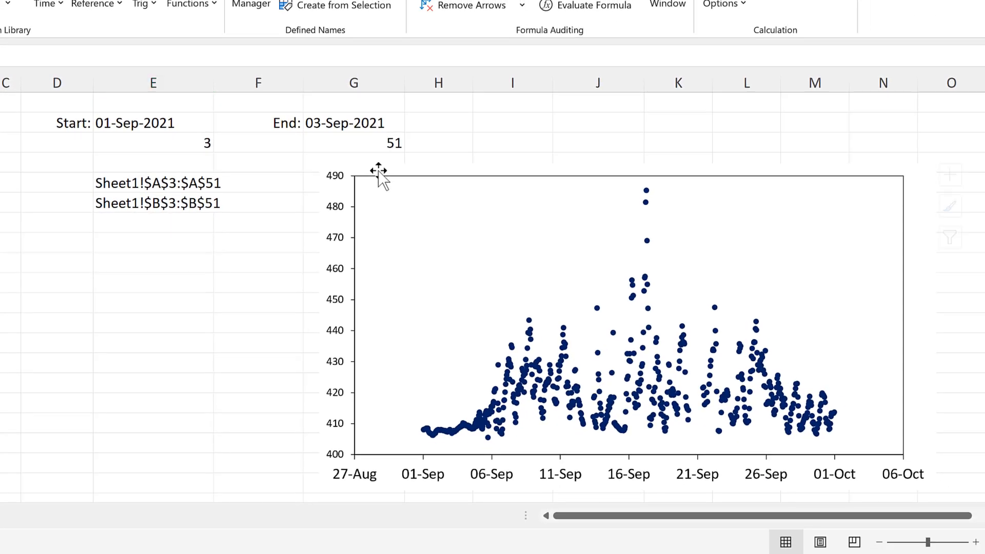
# Edit the CO2 (ppm) series so its X values are Sheet1!x_values.
pyautogui.rightClick(379, 170)
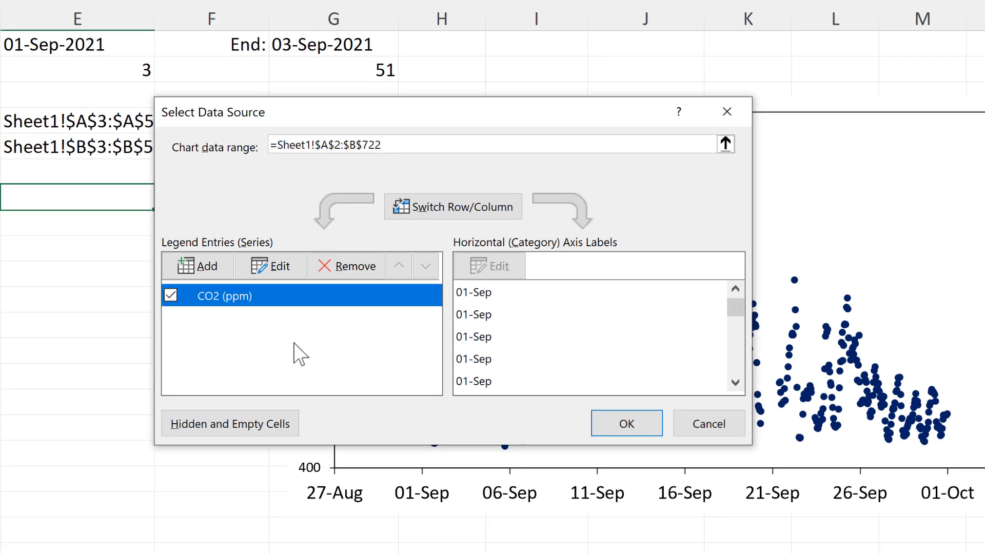
pyautogui.click(626, 422)
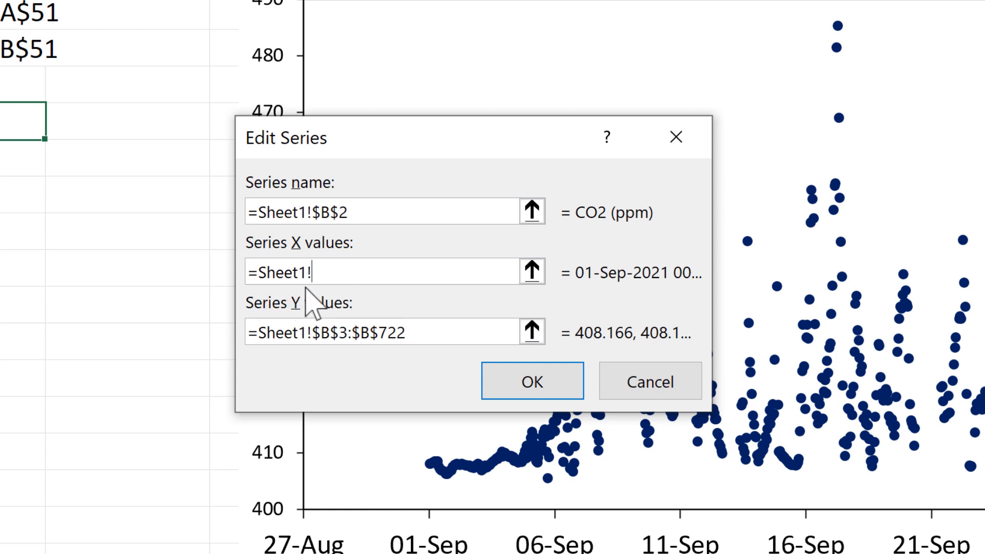
pyautogui.moveTo(342, 308)
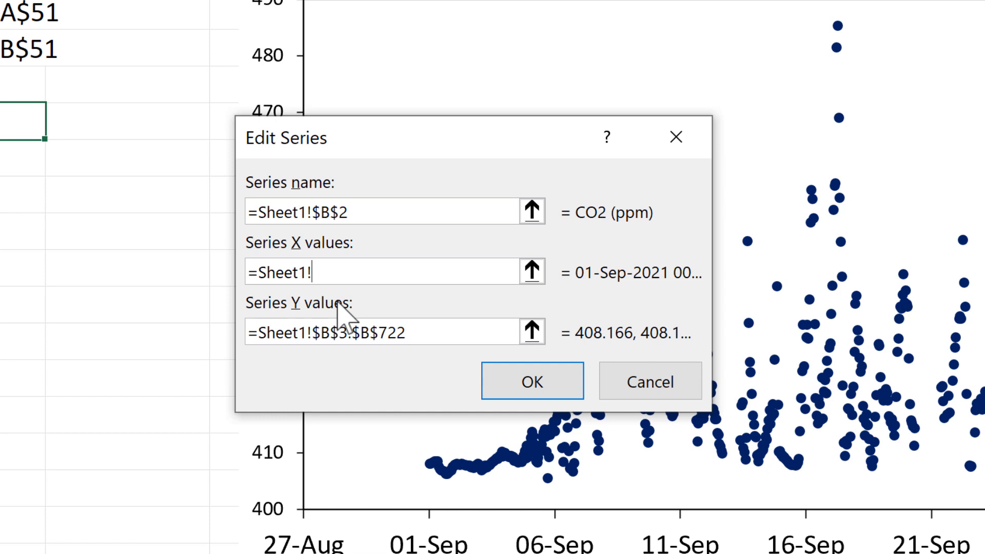
pyautogui.write('x_')
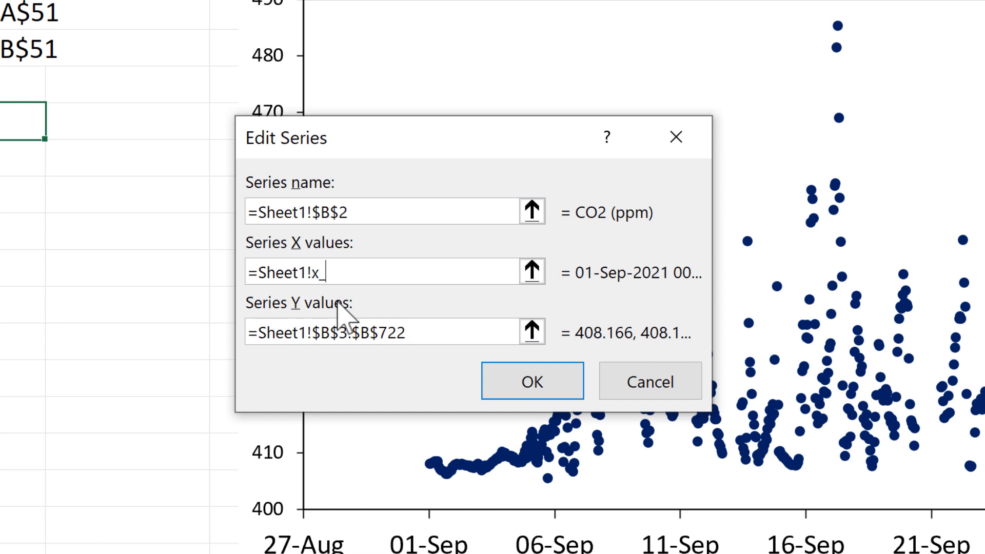
pyautogui.write('values')
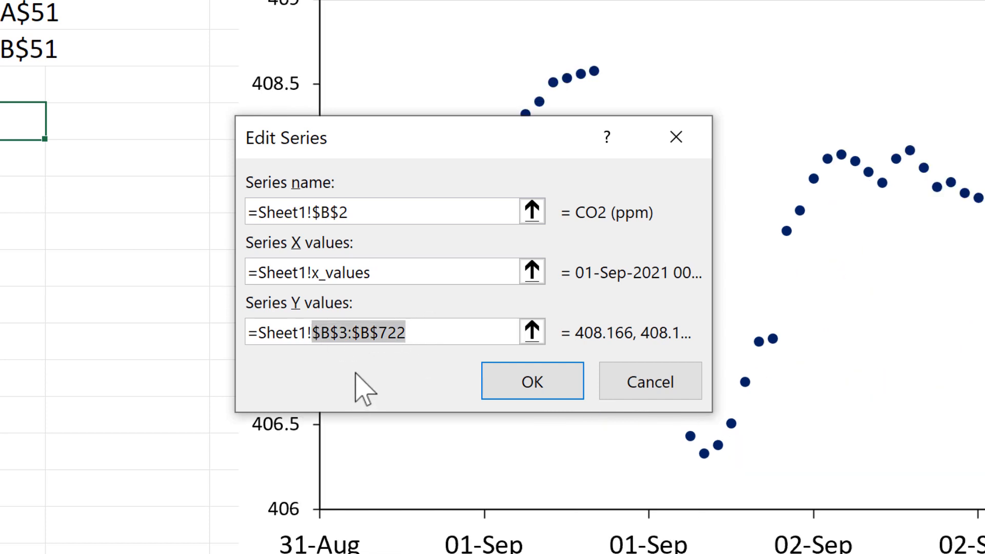
# Replace the series Y values with the pasted name y_values and confirm.
pyautogui.press('Delete')
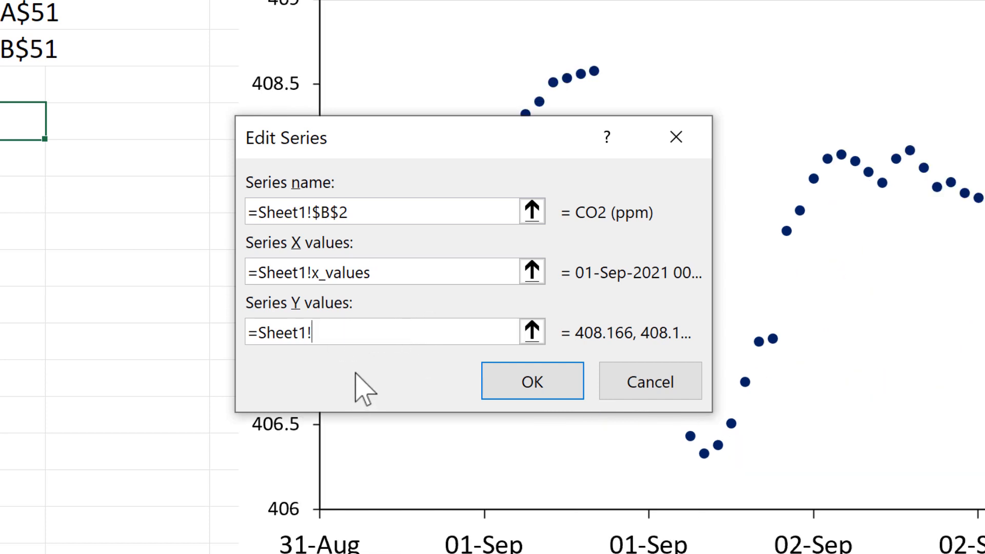
pyautogui.press('f3')
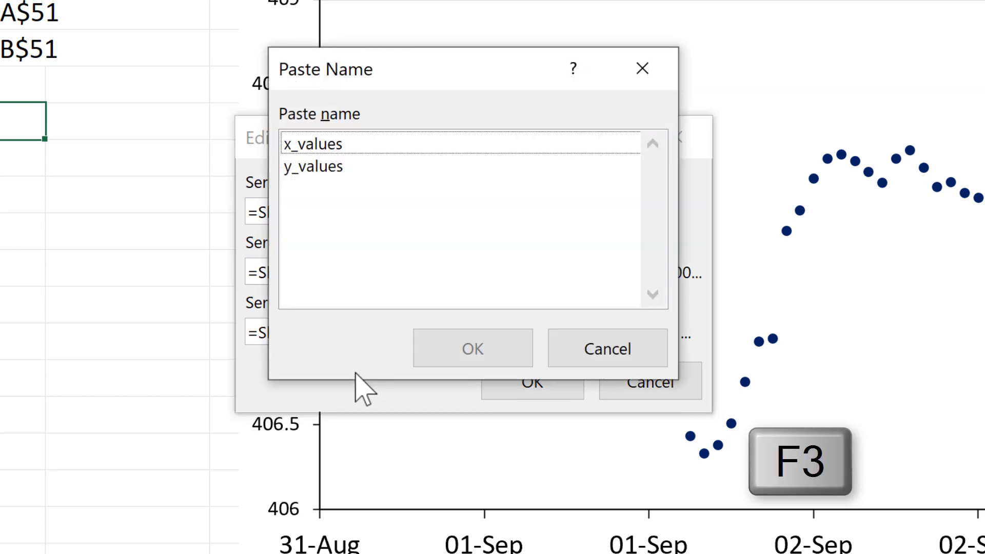
pyautogui.moveTo(357, 240)
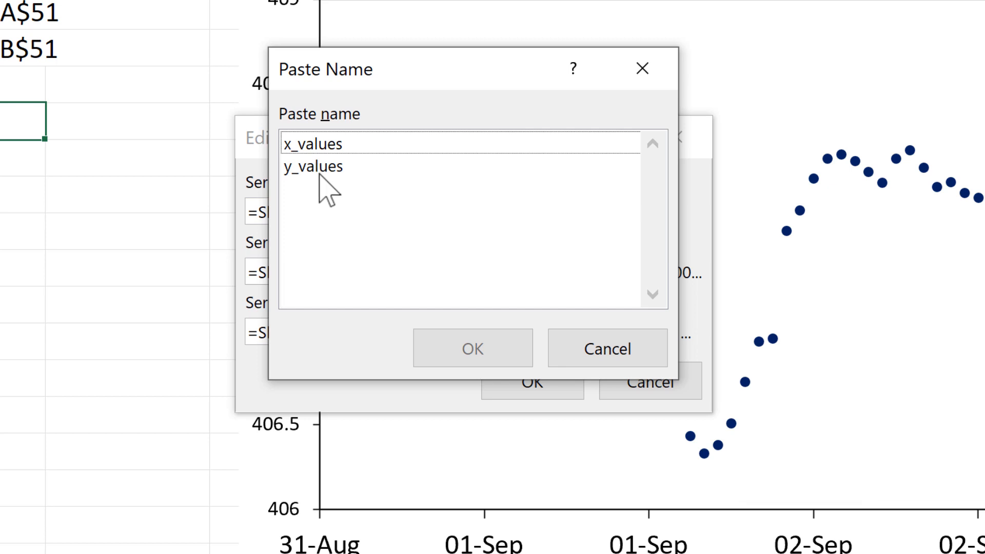
pyautogui.click(311, 166)
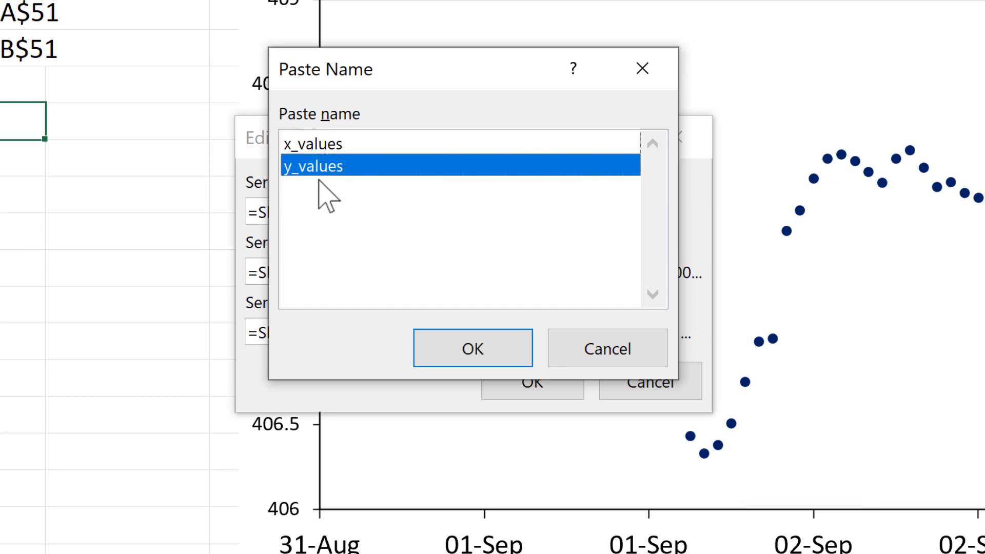
pyautogui.click(473, 347)
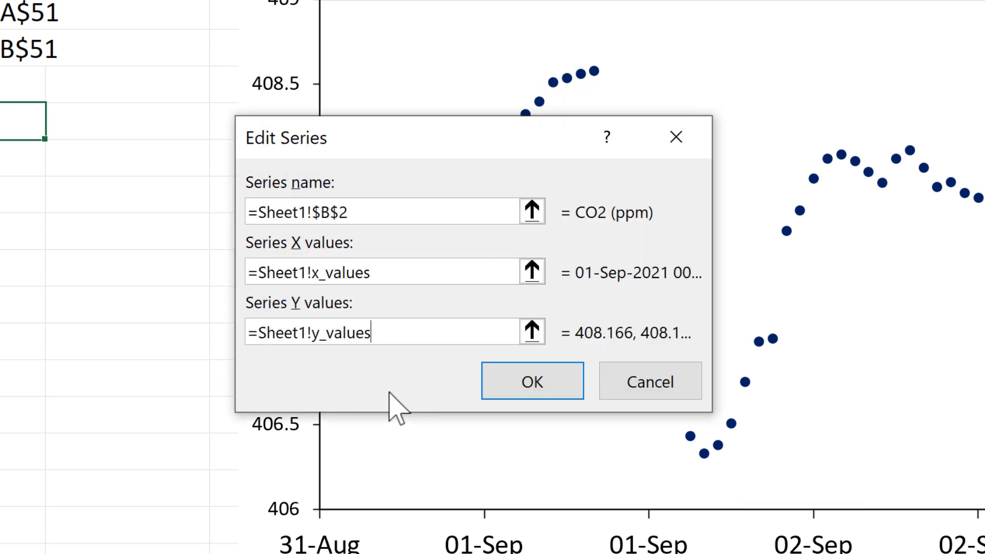
pyautogui.click(532, 382)
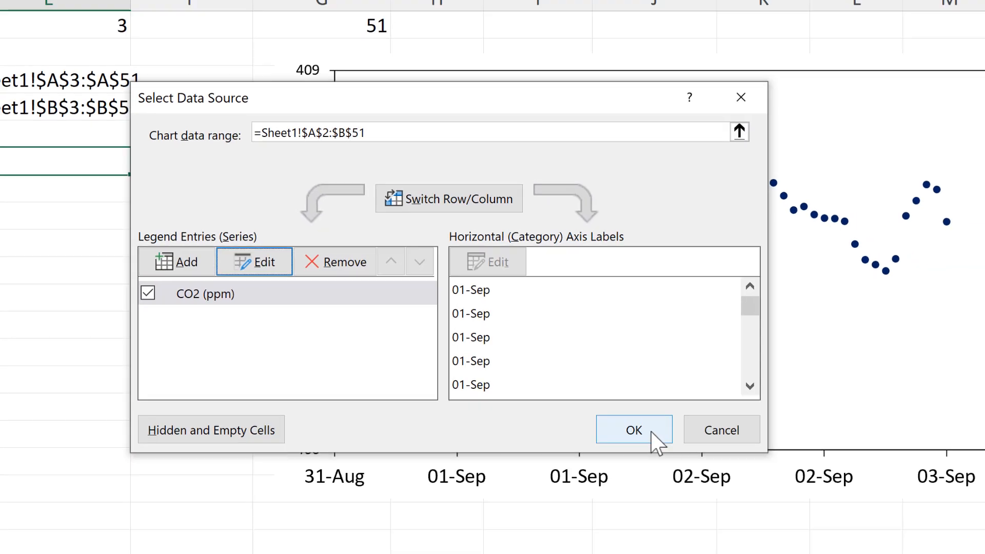
# Apply the new data source and set the G2 end date to 30-Sep-2021.
pyautogui.click(633, 430)
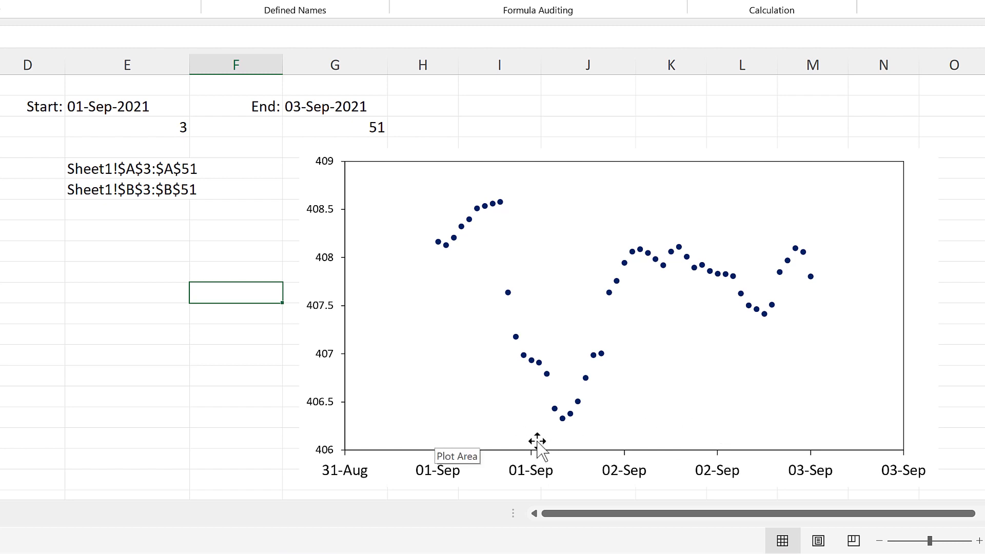
pyautogui.click(334, 106)
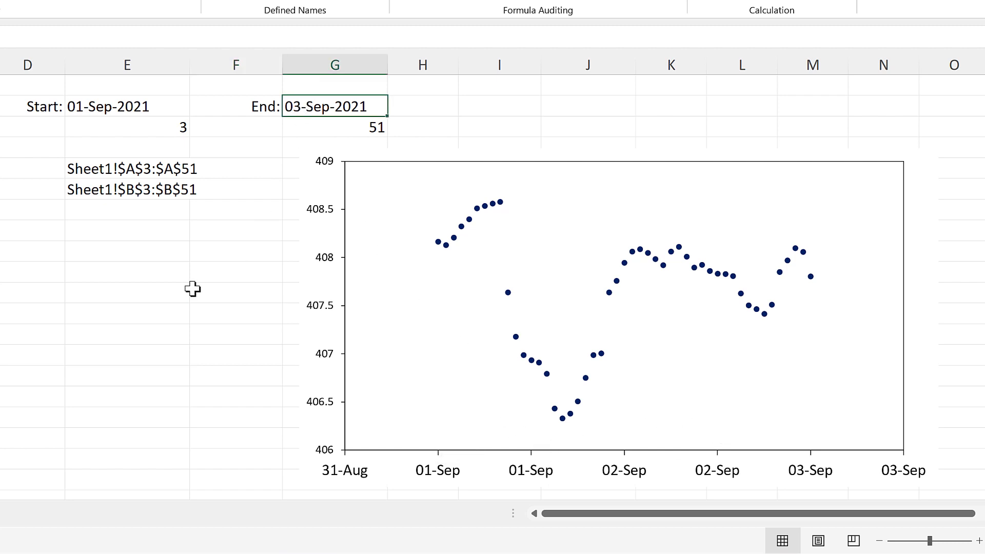
pyautogui.write('30')
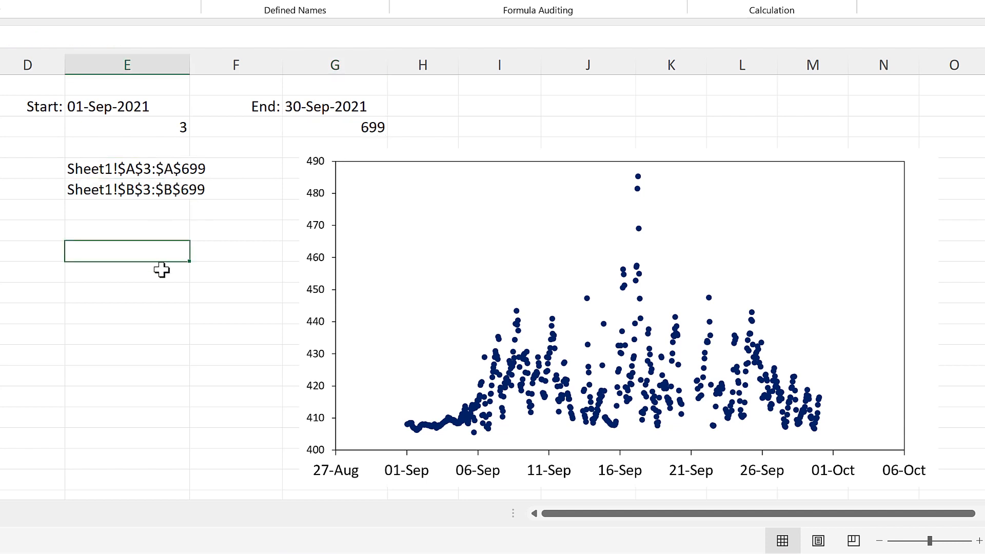
pyautogui.moveTo(564, 152)
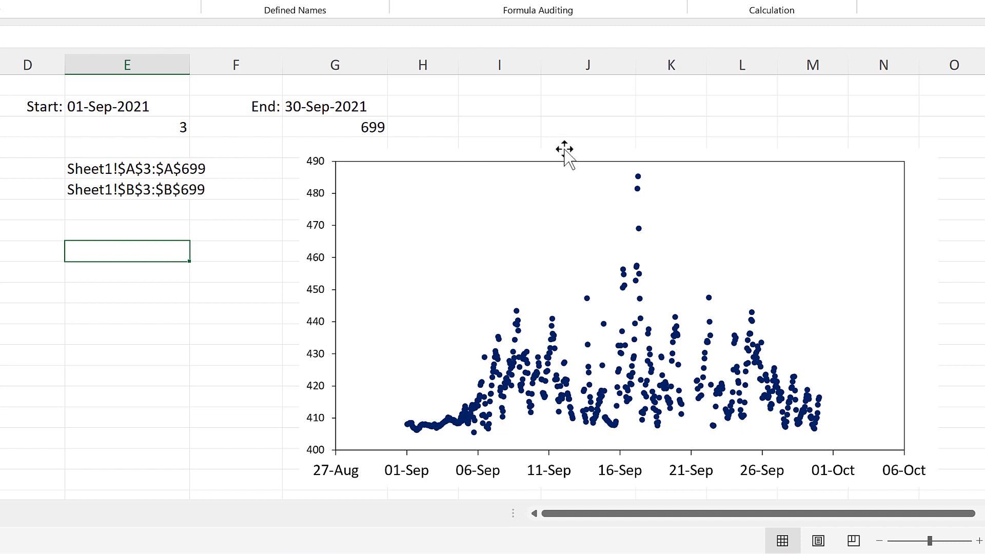
pyautogui.click(565, 151)
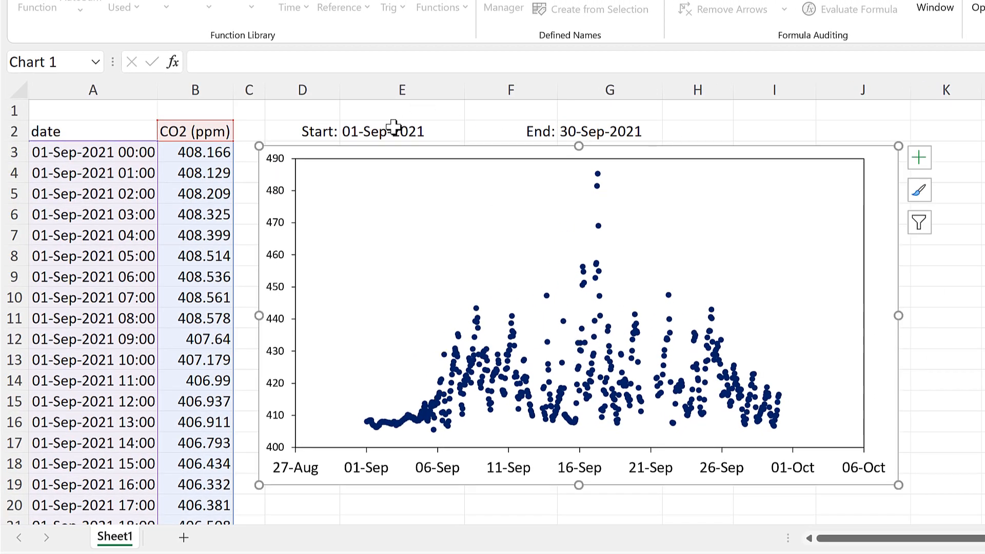
# Start typing '15/' into E2 as the new start date.
pyautogui.click(401, 131)
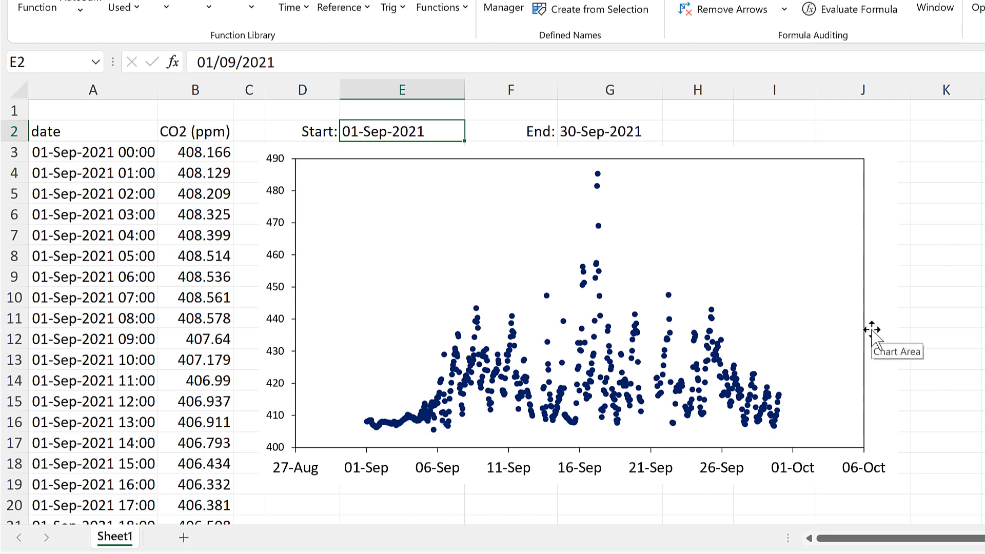
pyautogui.write('15/')
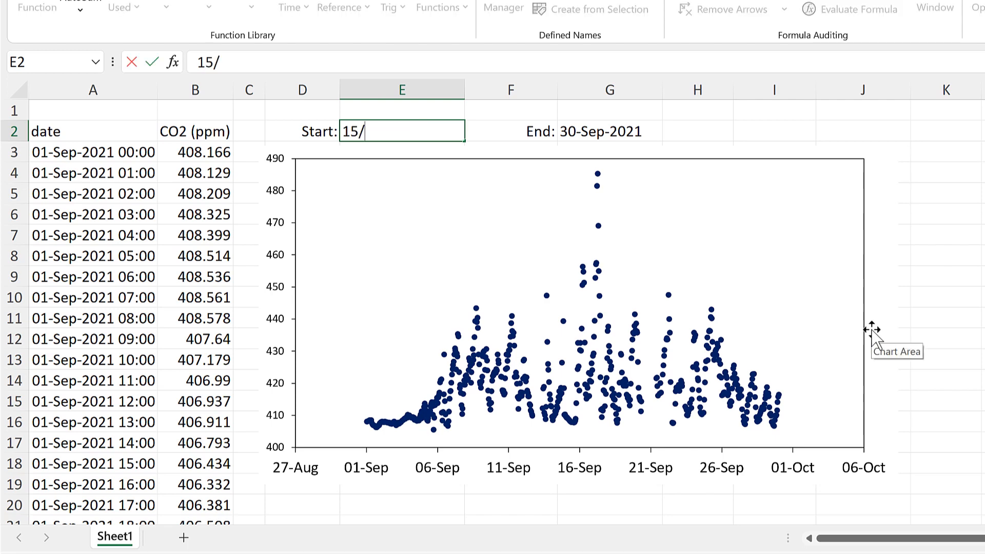